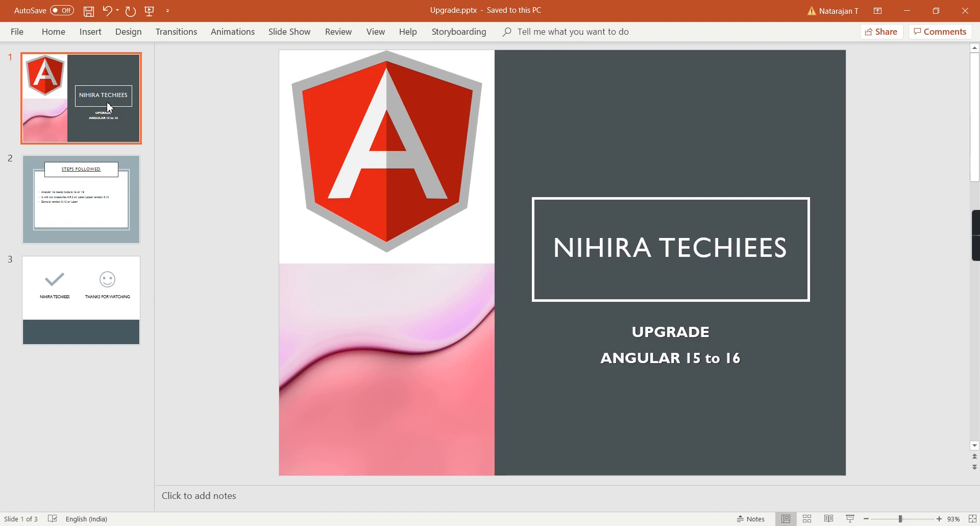
{"action": "mouse_move", "coordinate": [103, 169]}
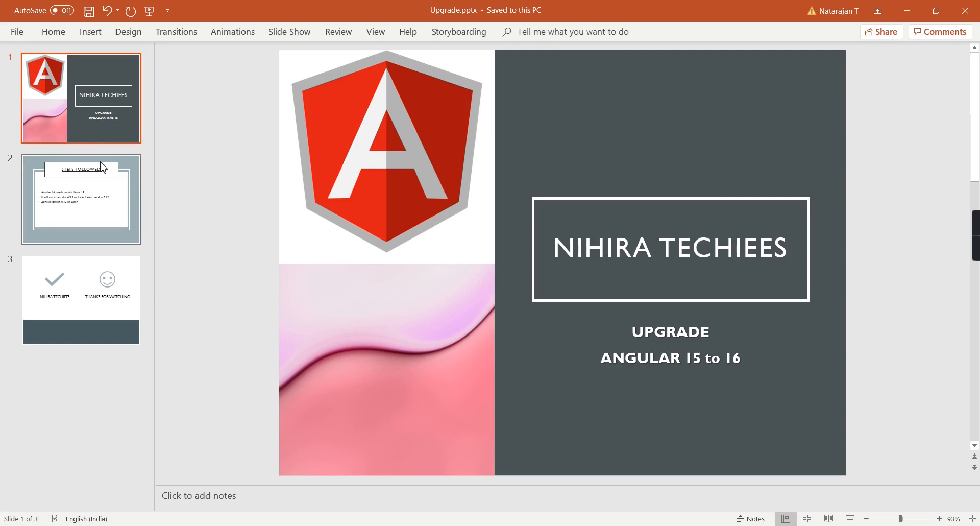
Open the Node.js downloads page showing LTS version 18.16.1 from the Google results.
{"action": "left_click", "coordinate": [81, 199]}
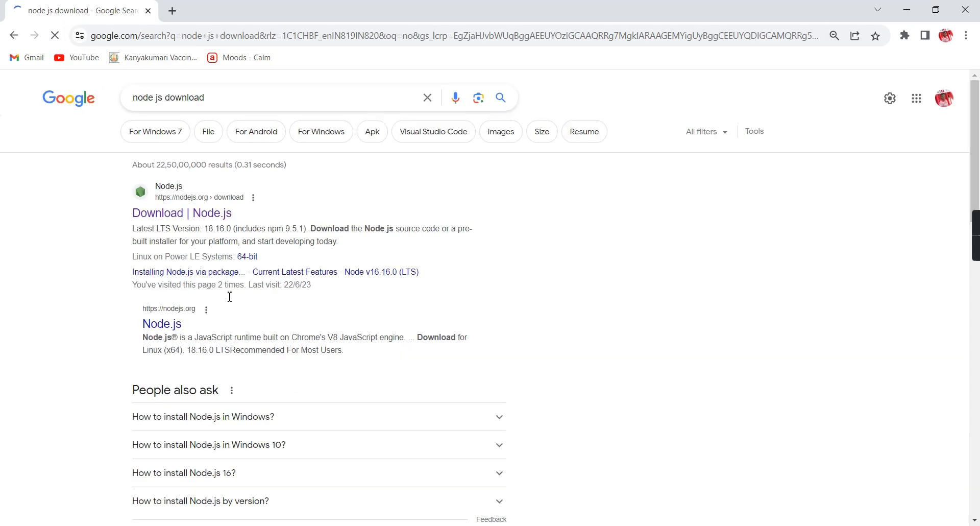
{"action": "left_click", "coordinate": [181, 212]}
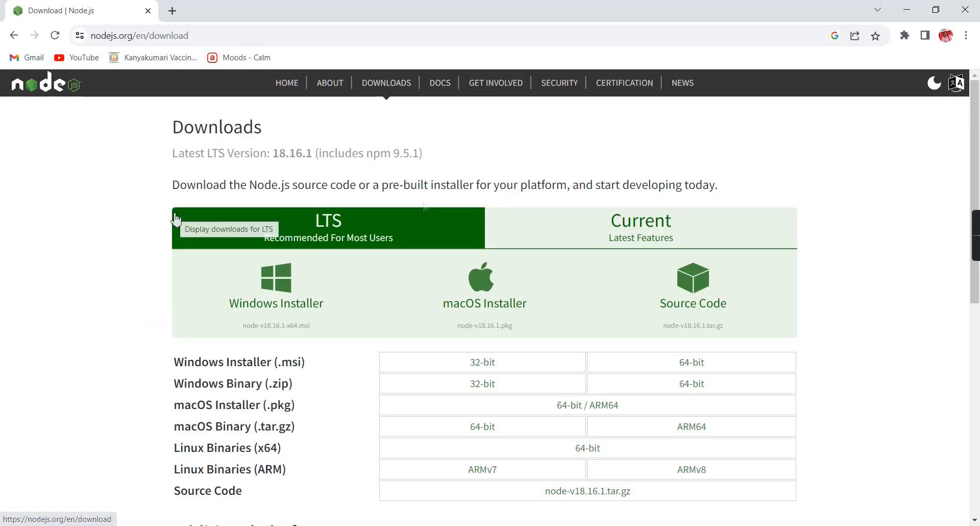
{"action": "mouse_move", "coordinate": [423, 207]}
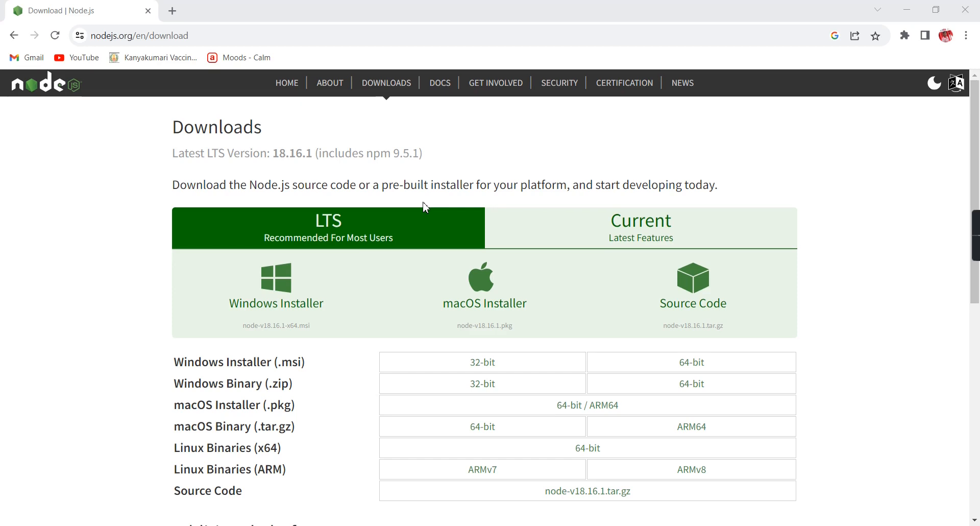
Check the installed Node.js version in Command Prompt with node -v (v18.14.0).
{"action": "key", "text": "Super"}
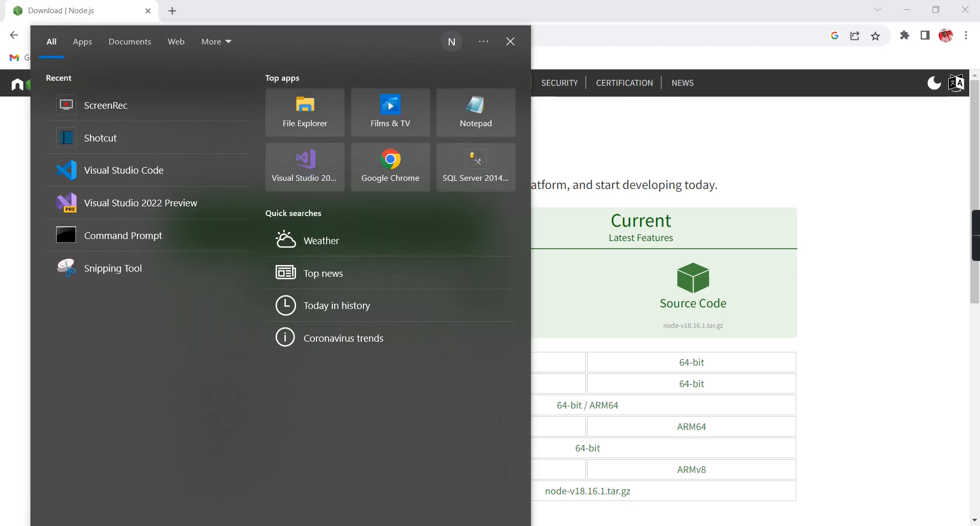
{"action": "left_click", "coordinate": [123, 235]}
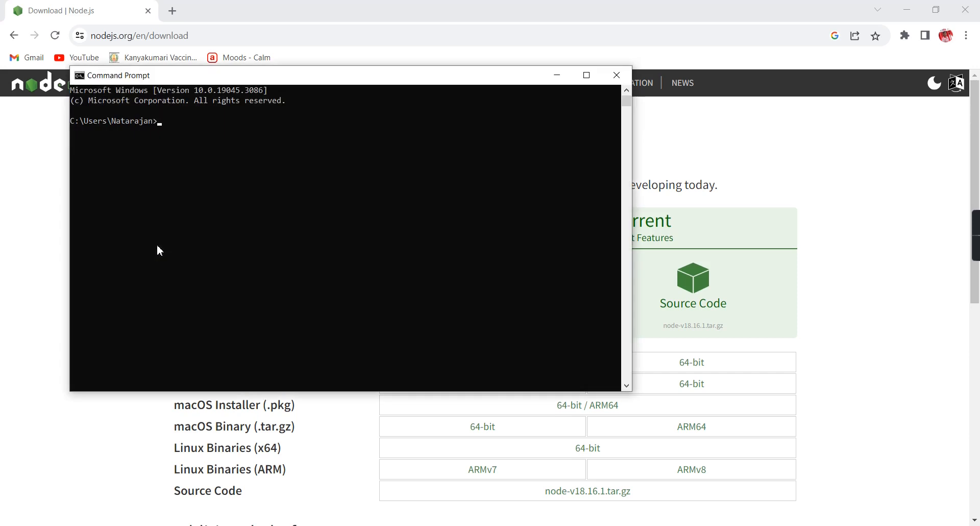
{"action": "type", "text": "node -v"}
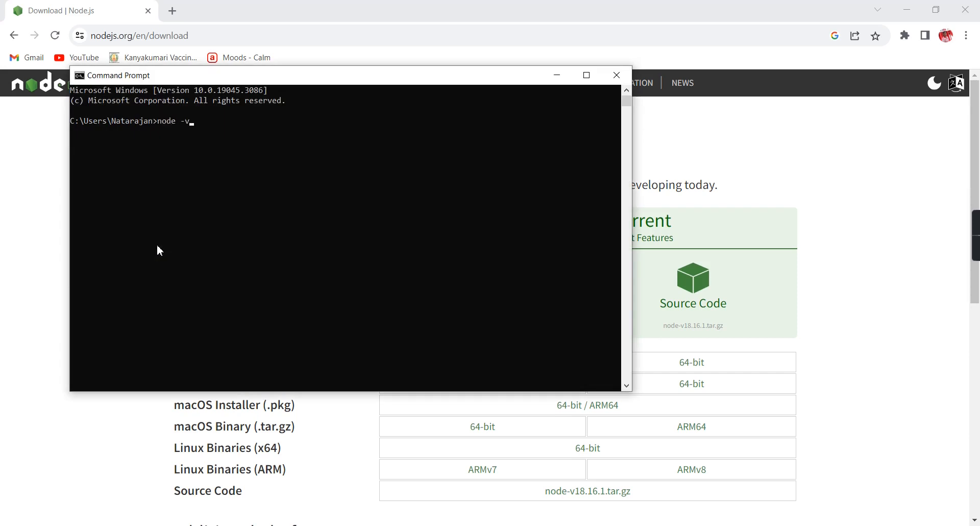
{"action": "key", "text": "Return"}
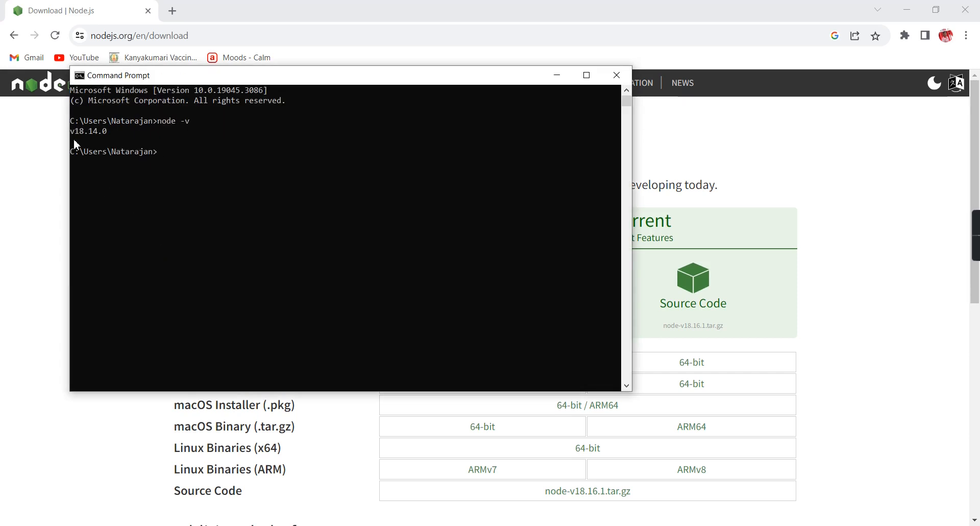
Show the Steps Followed slide on Node.js, TypeScript and Zone.js requirements.
{"action": "left_click", "coordinate": [616, 75]}
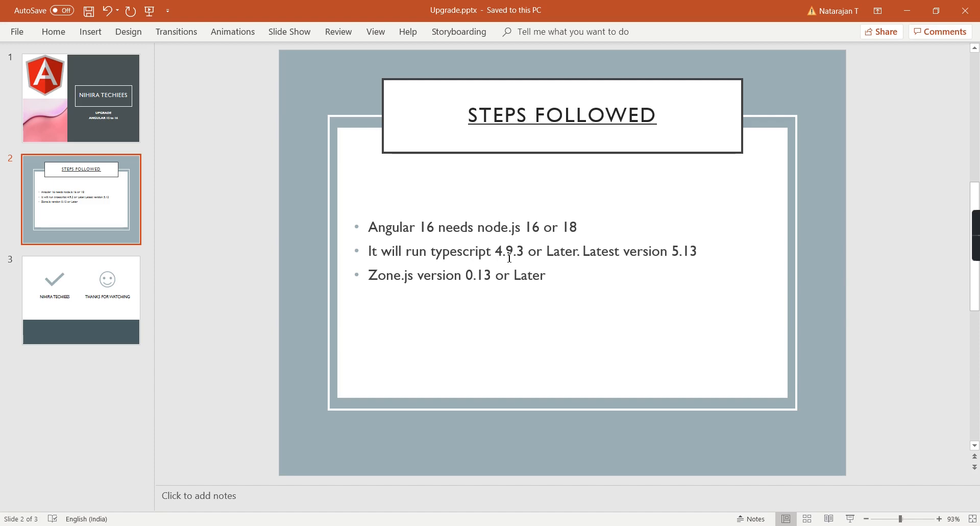
{"action": "mouse_move", "coordinate": [660, 283]}
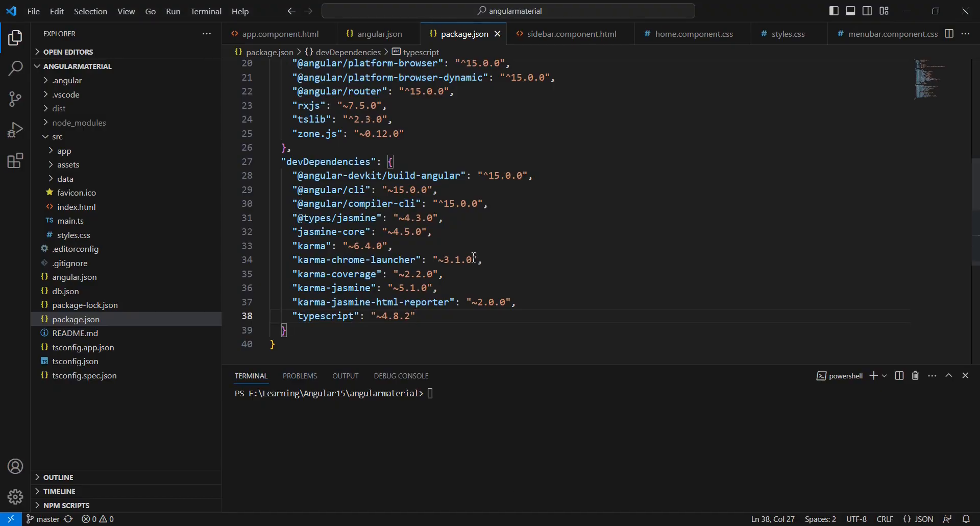
{"action": "scroll", "scroll_direction": "up", "scroll_amount": 3}
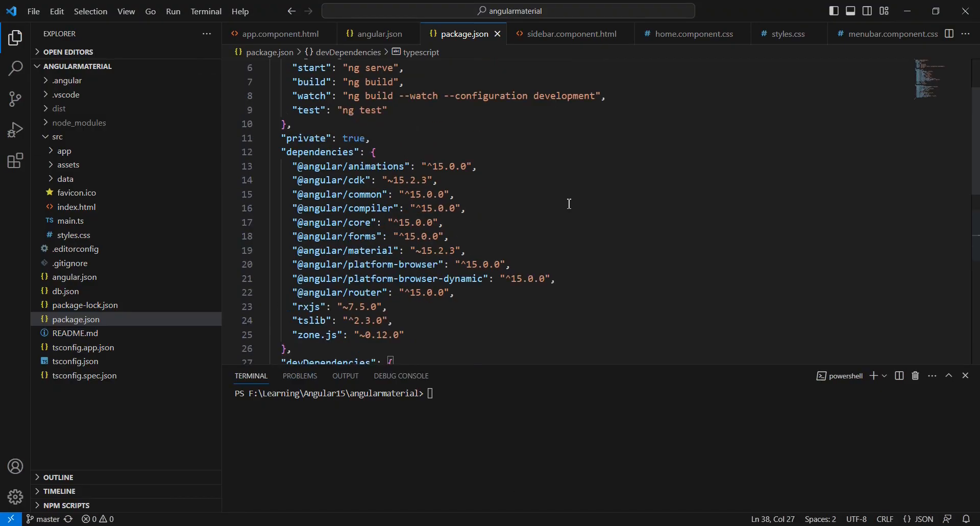
{"action": "scroll", "scroll_direction": "up", "scroll_amount": 3}
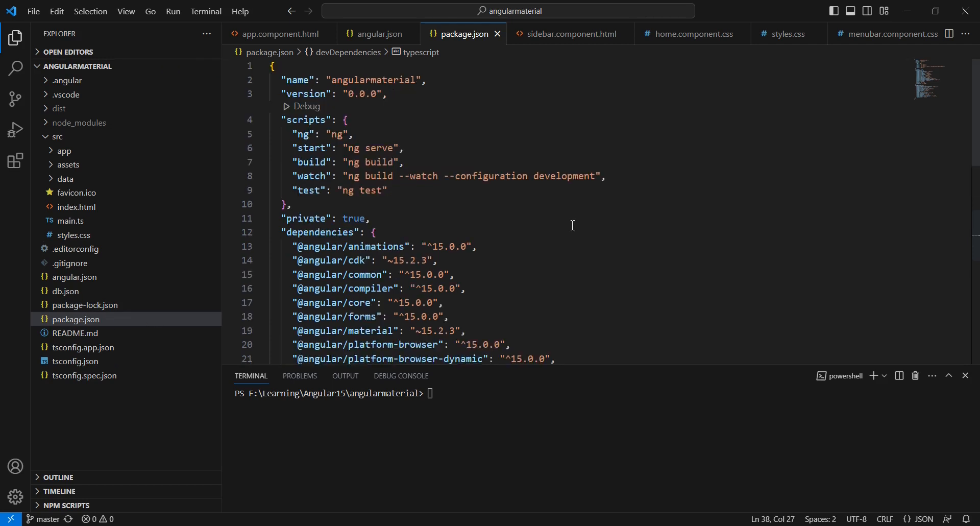
{"action": "scroll", "scroll_direction": "down", "scroll_amount": 3}
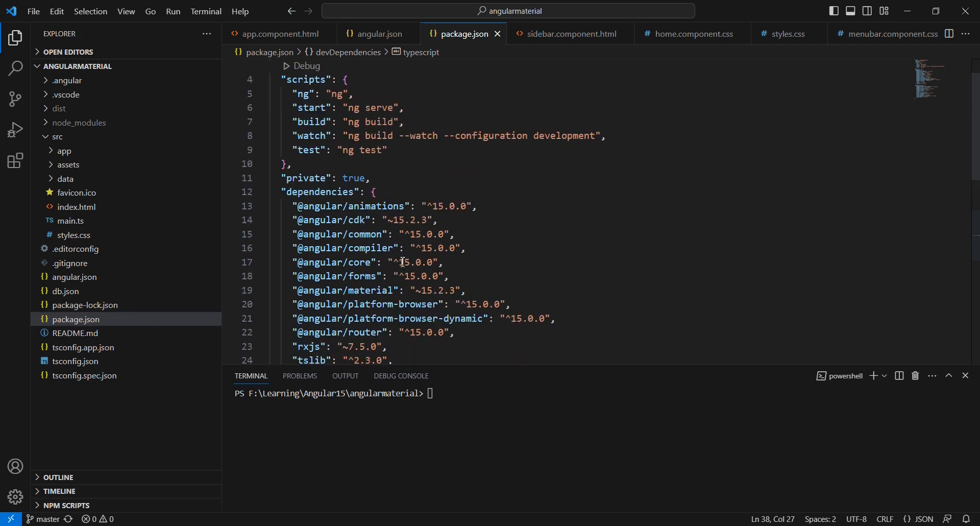
{"action": "scroll", "scroll_direction": "down", "scroll_amount": 3}
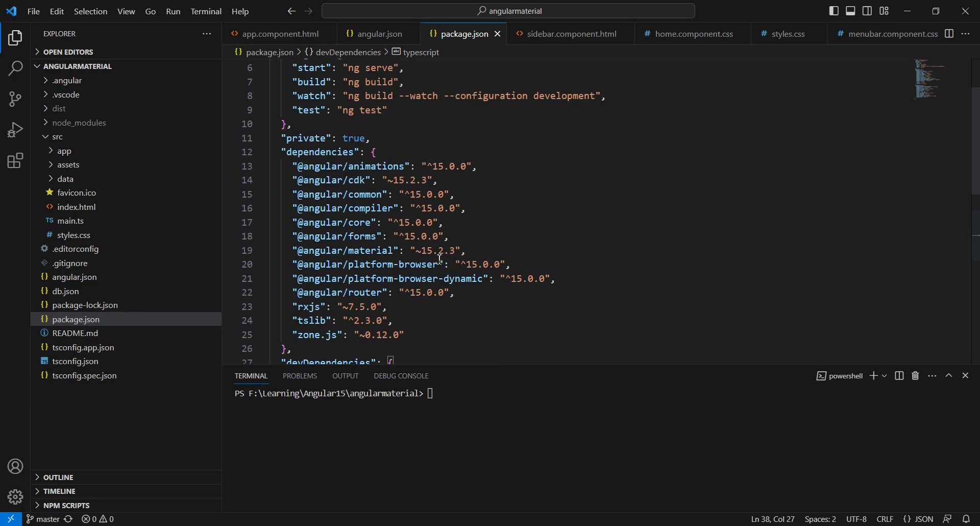
{"action": "scroll", "scroll_direction": "down", "scroll_amount": 3}
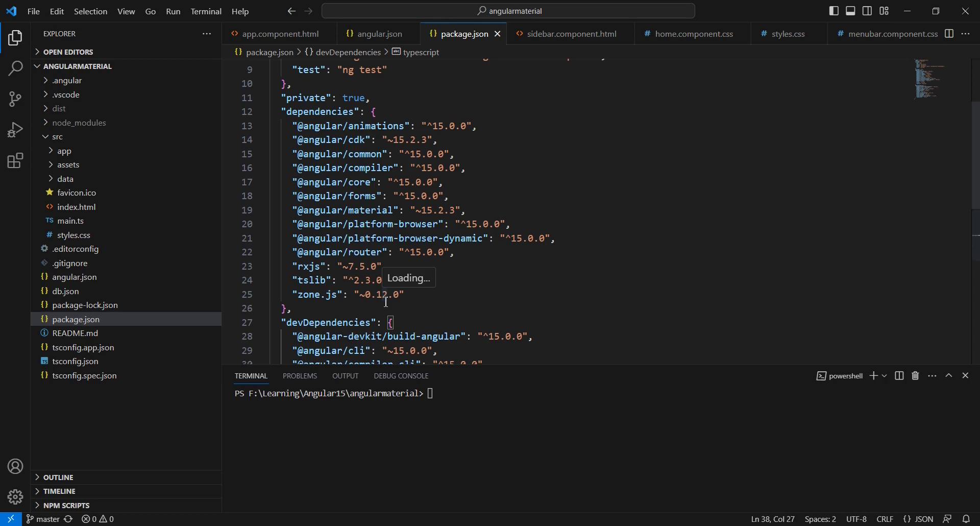
{"action": "scroll", "scroll_direction": "down", "scroll_amount": 3}
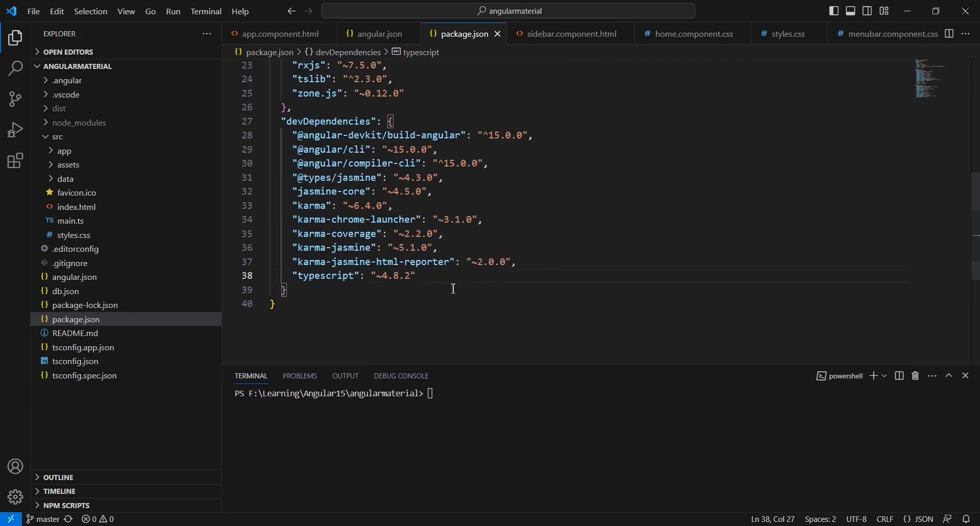
{"action": "mouse_move", "coordinate": [381, 285]}
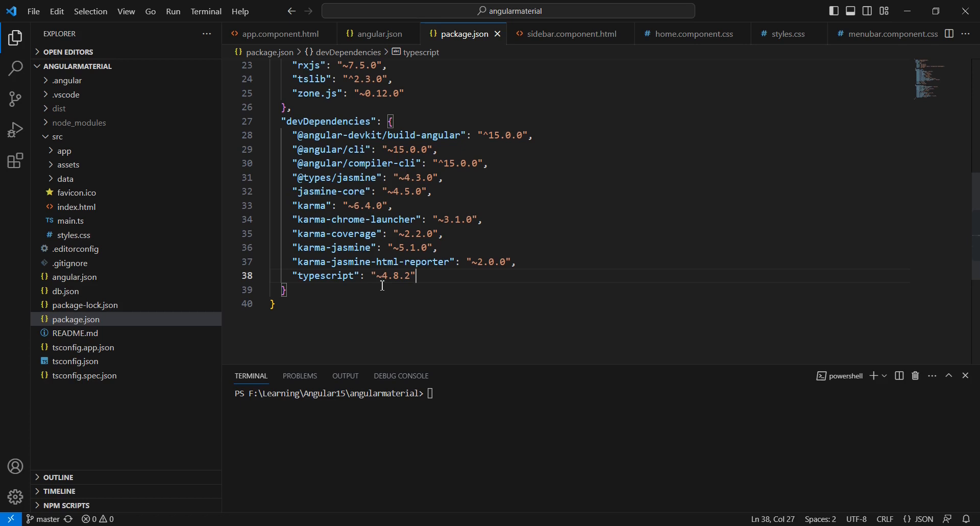
{"action": "mouse_move", "coordinate": [456, 348]}
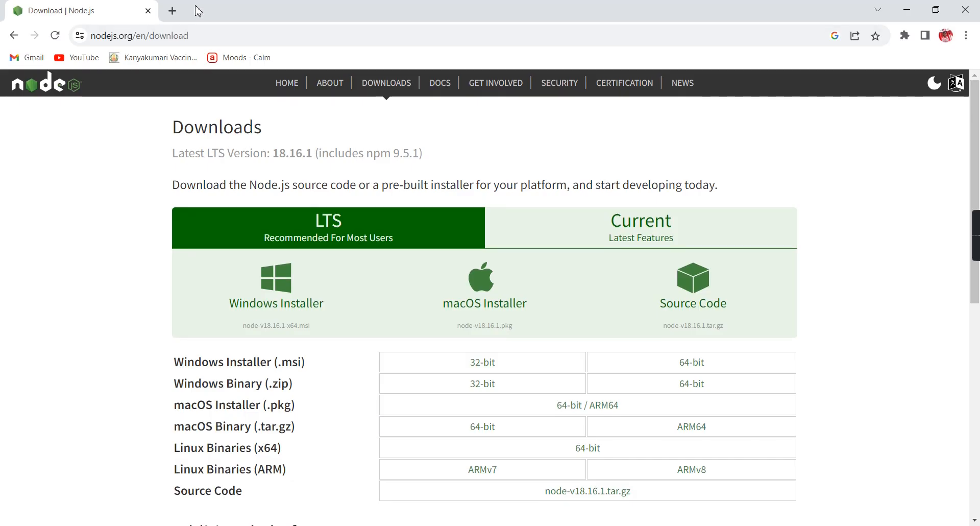
Open update.angular.io in a new tab, set to upgrade 15.0 to 16.0 on Windows.
{"action": "left_click", "coordinate": [173, 10]}
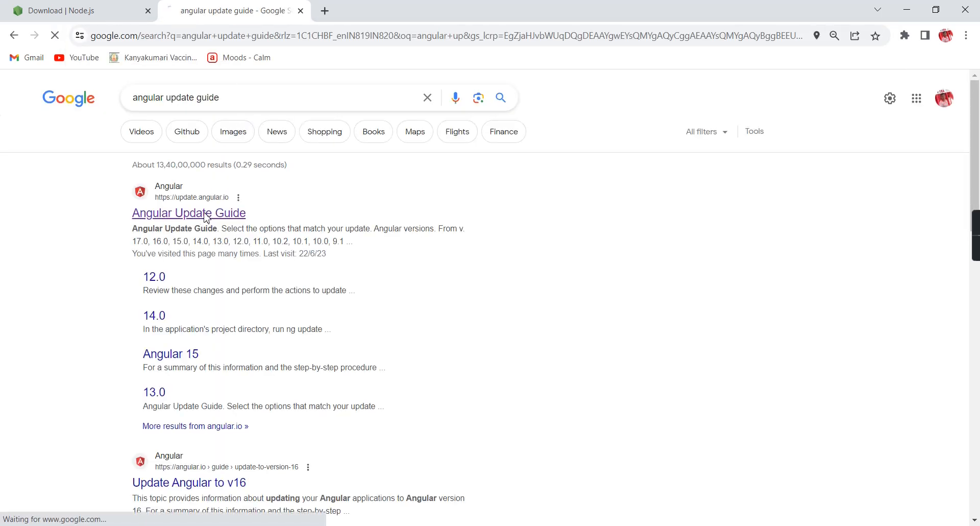
{"action": "left_click", "coordinate": [189, 213]}
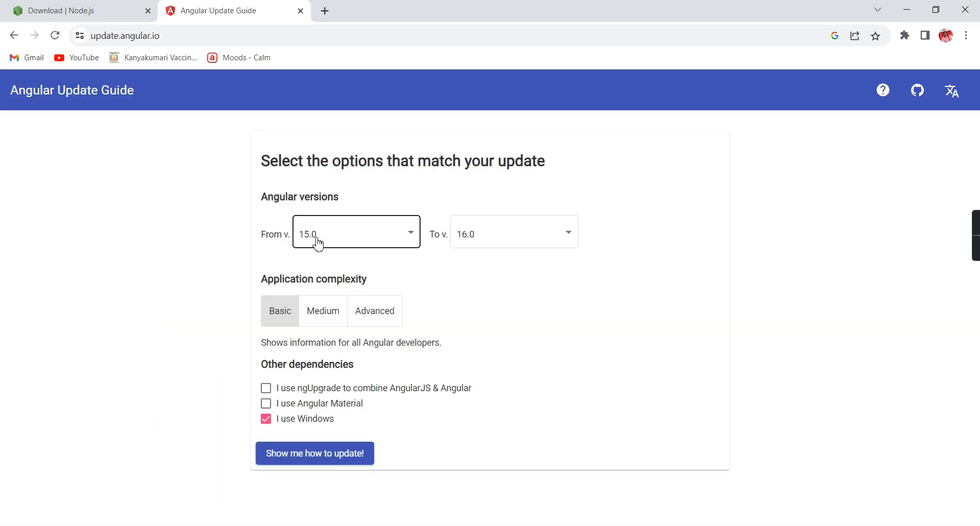
{"action": "mouse_move", "coordinate": [511, 242]}
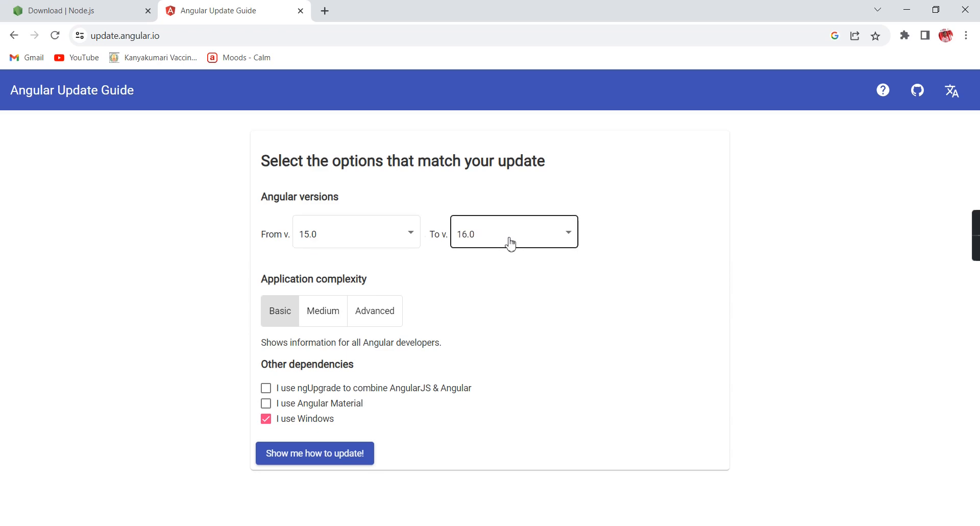
{"action": "mouse_move", "coordinate": [476, 295]}
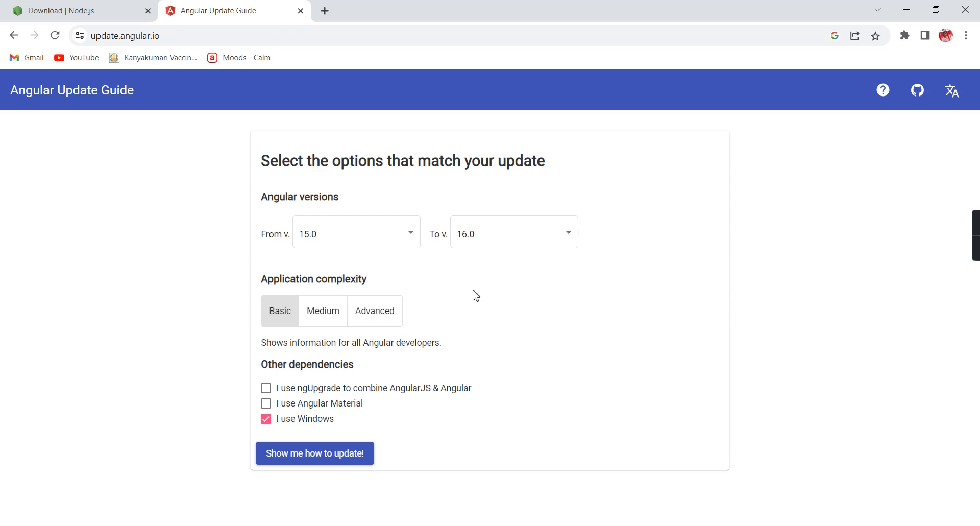
{"action": "mouse_move", "coordinate": [323, 295]}
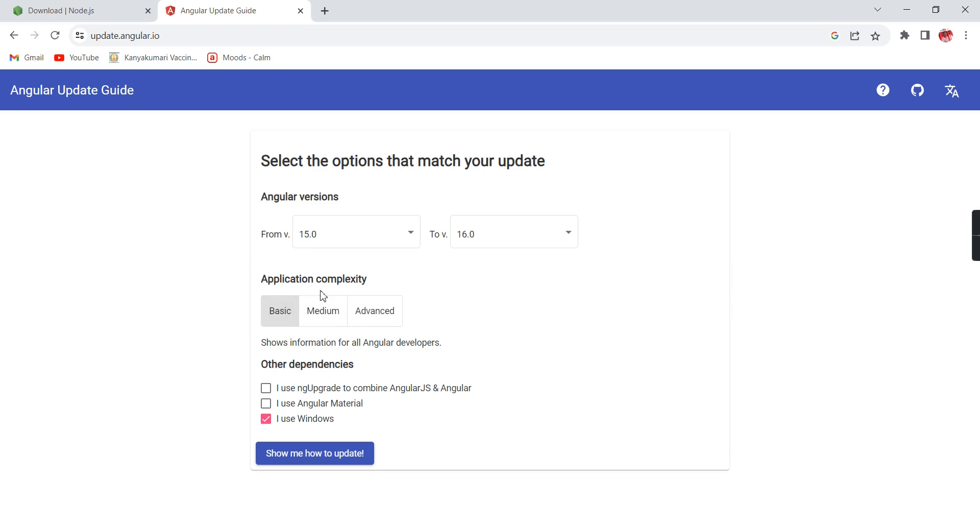
{"action": "mouse_move", "coordinate": [303, 393]}
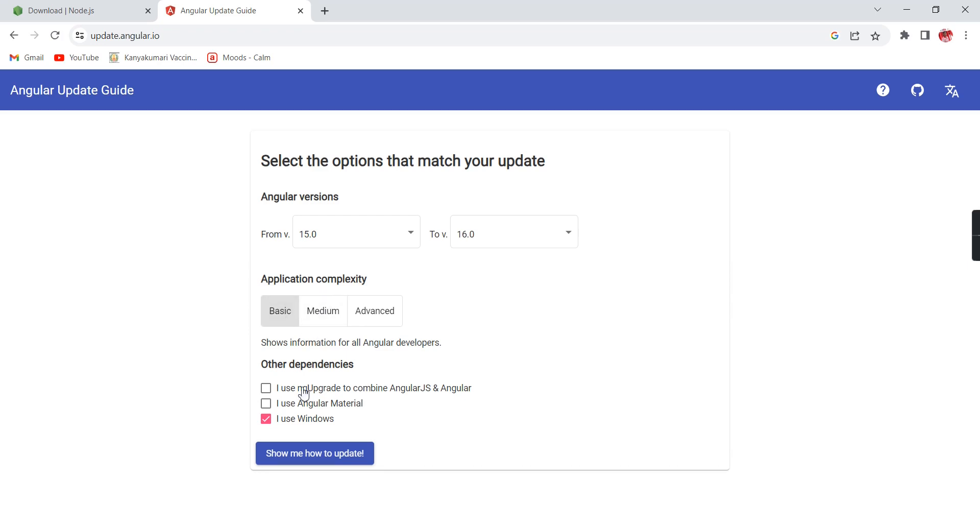
{"action": "left_click", "coordinate": [314, 452]}
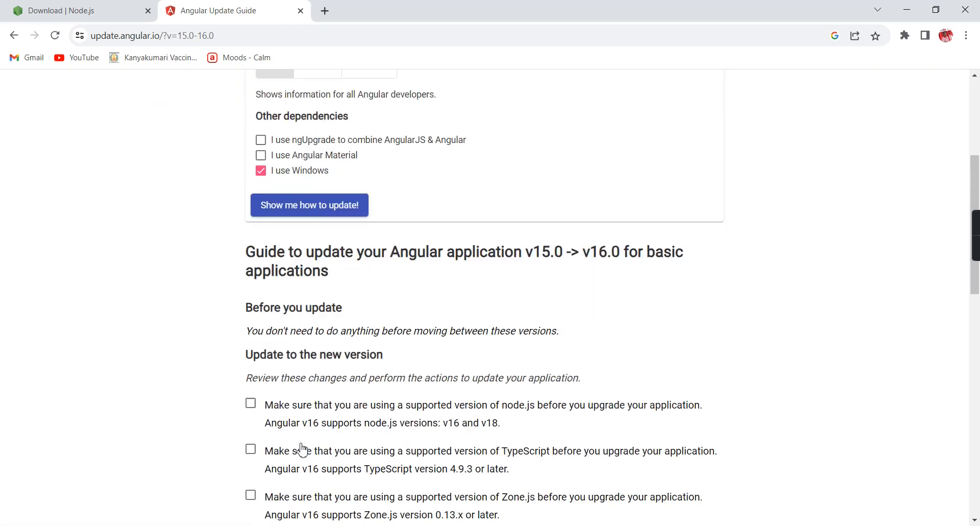
{"action": "scroll", "scroll_direction": "down", "scroll_amount": 3}
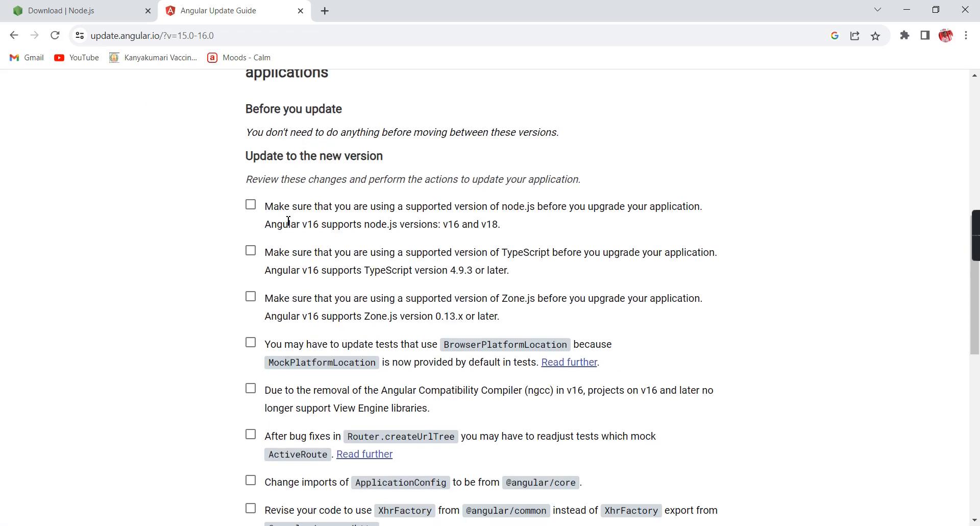
{"action": "scroll", "scroll_direction": "up", "scroll_amount": 3}
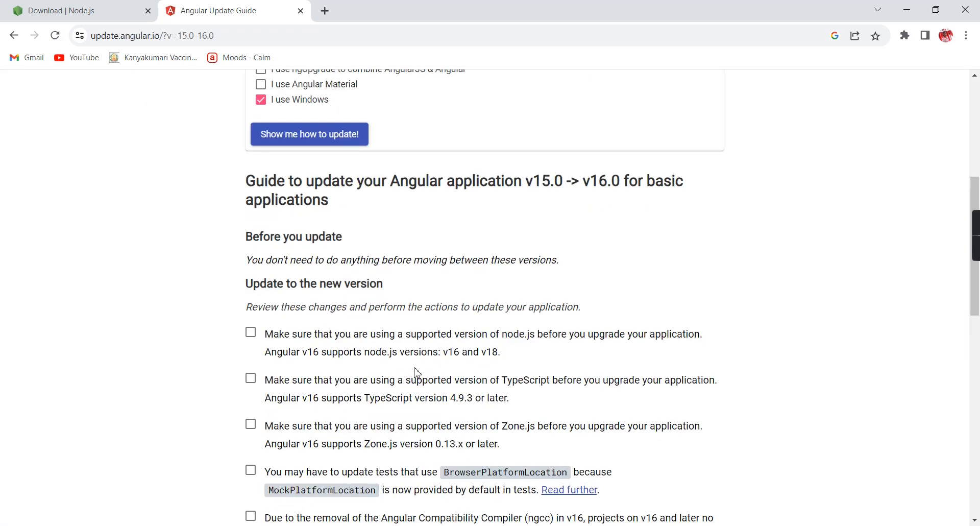
{"action": "mouse_move", "coordinate": [455, 357]}
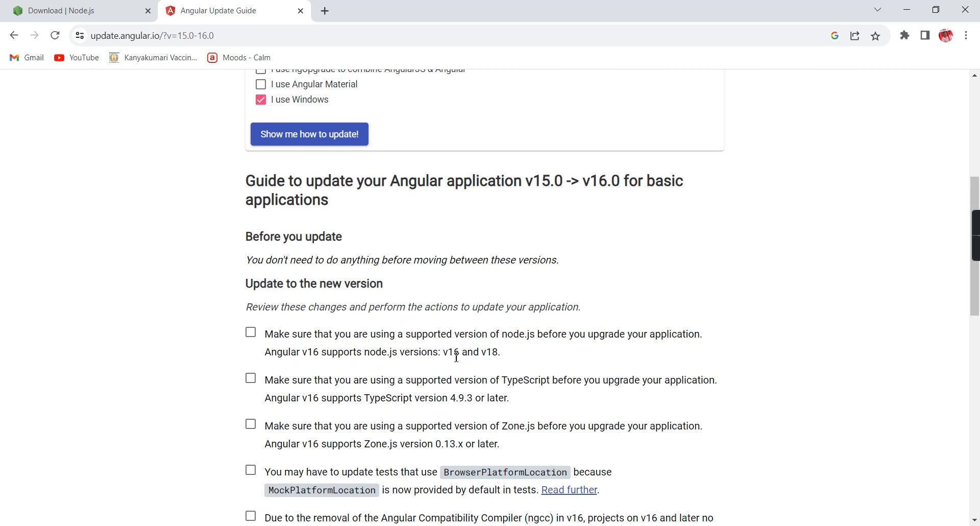
{"action": "mouse_move", "coordinate": [465, 418]}
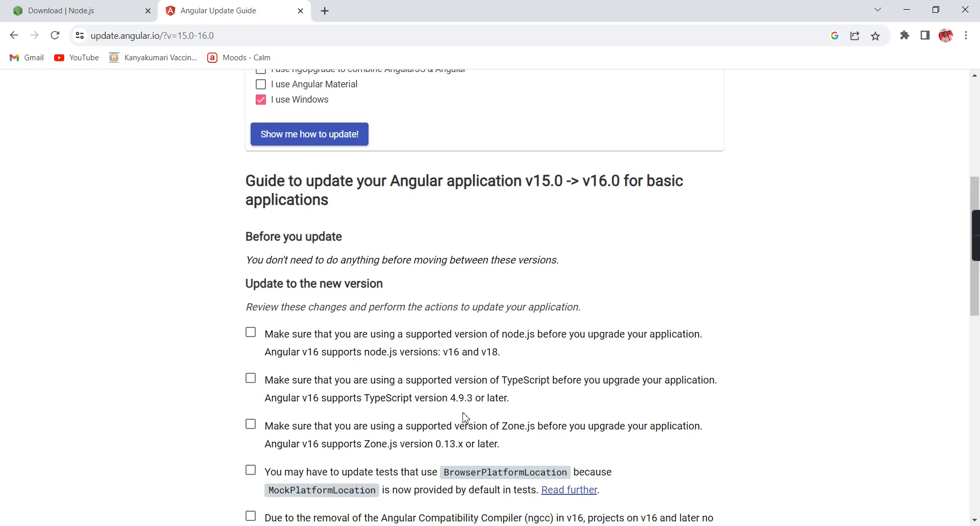
{"action": "scroll", "scroll_direction": "down", "scroll_amount": 3}
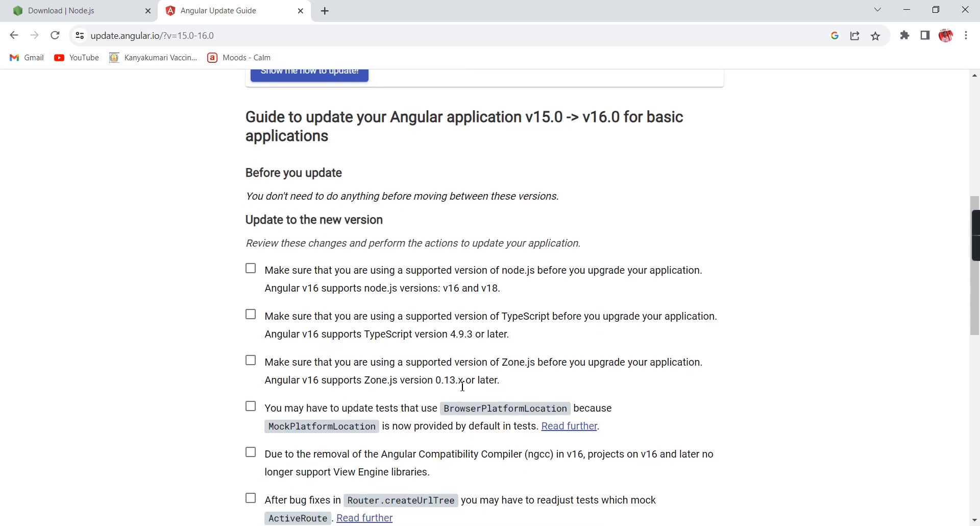
{"action": "scroll", "scroll_direction": "down", "scroll_amount": 3}
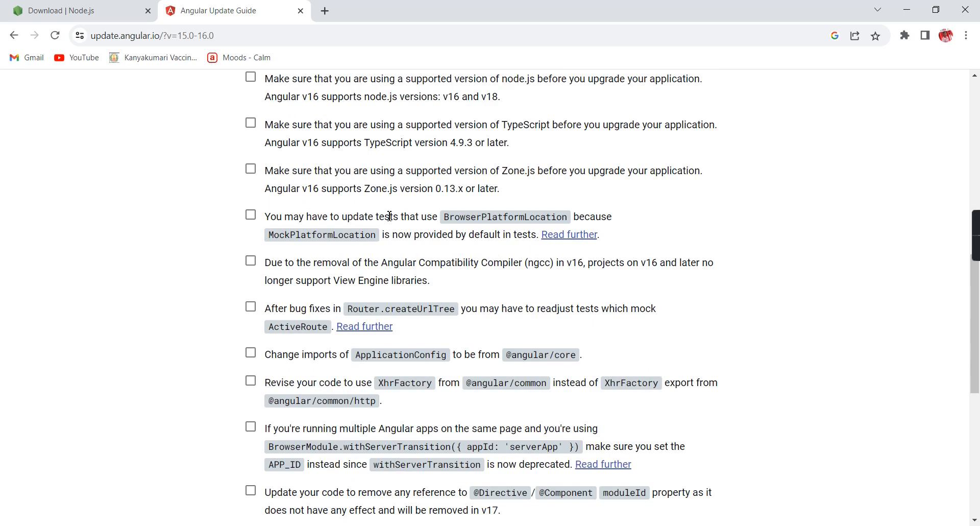
{"action": "mouse_move", "coordinate": [371, 299]}
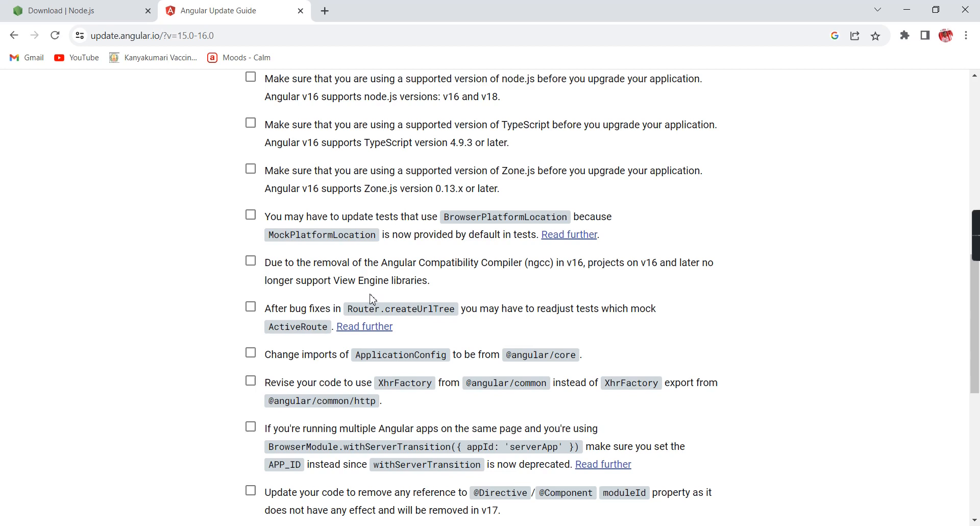
{"action": "scroll", "scroll_direction": "up", "scroll_amount": 3}
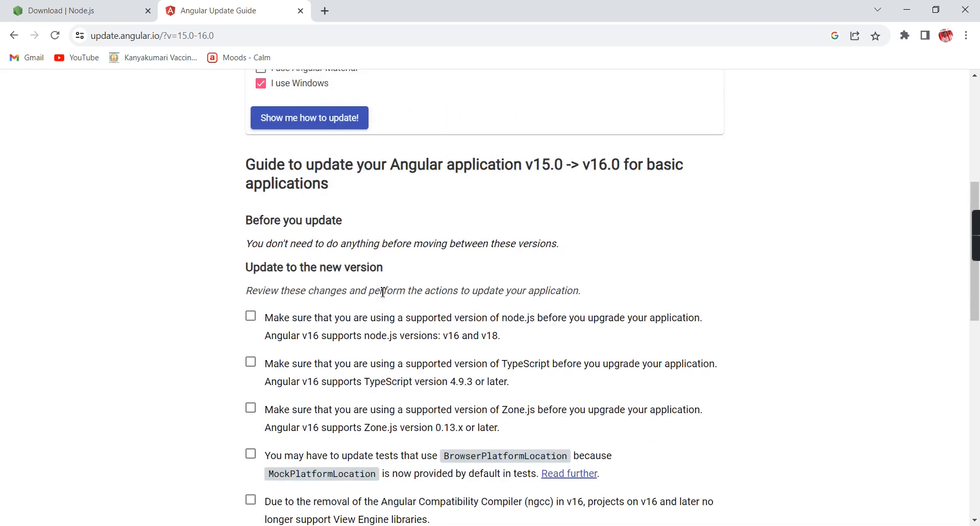
{"action": "scroll", "scroll_direction": "up", "scroll_amount": 3}
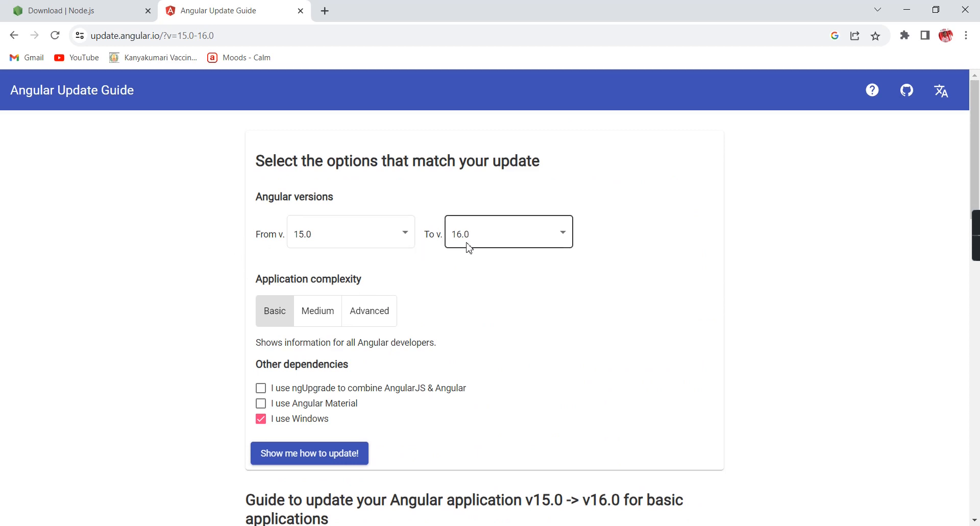
{"action": "left_click", "coordinate": [351, 233]}
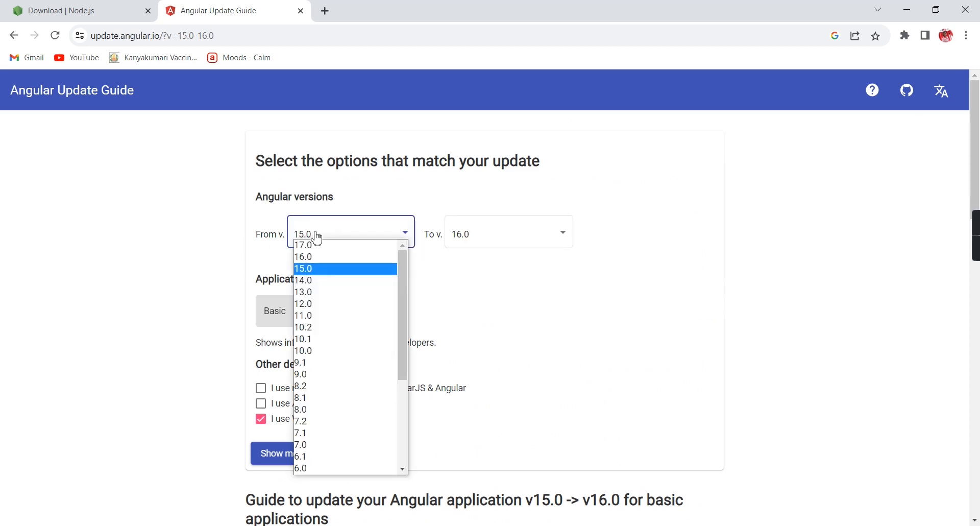
{"action": "left_click", "coordinate": [303, 279]}
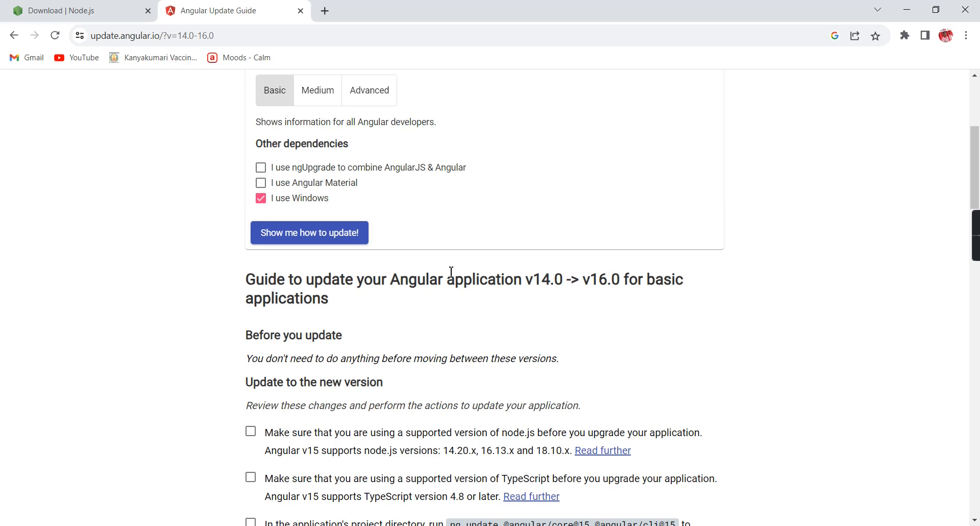
{"action": "scroll", "scroll_direction": "down", "scroll_amount": 3}
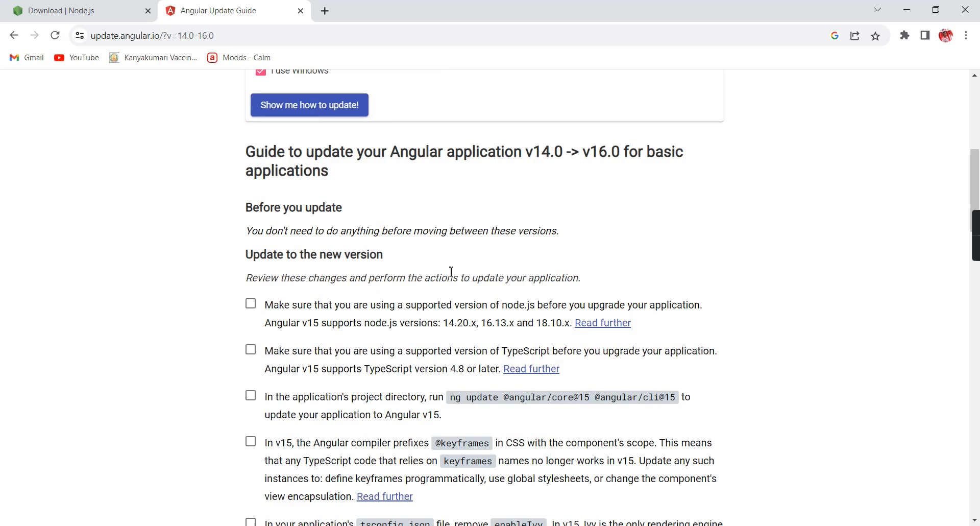
{"action": "mouse_move", "coordinate": [306, 342]}
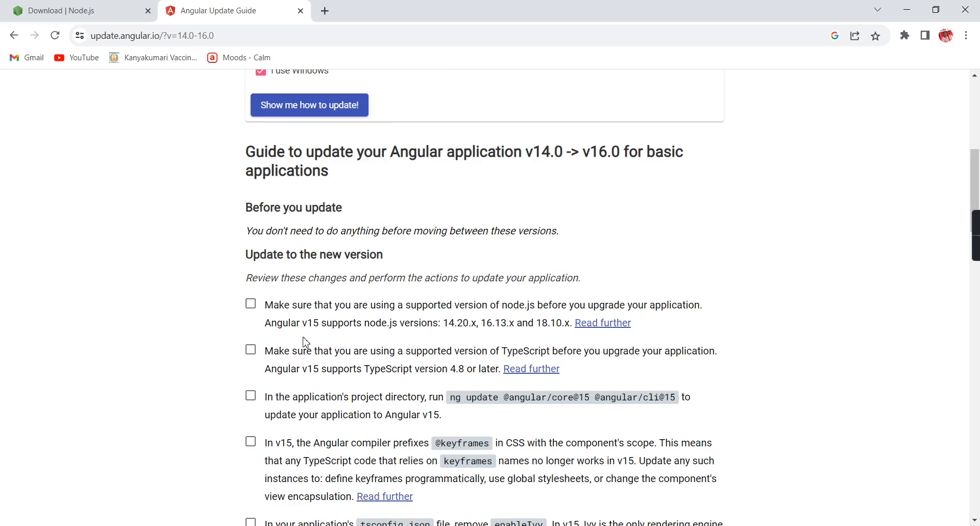
{"action": "mouse_move", "coordinate": [478, 411]}
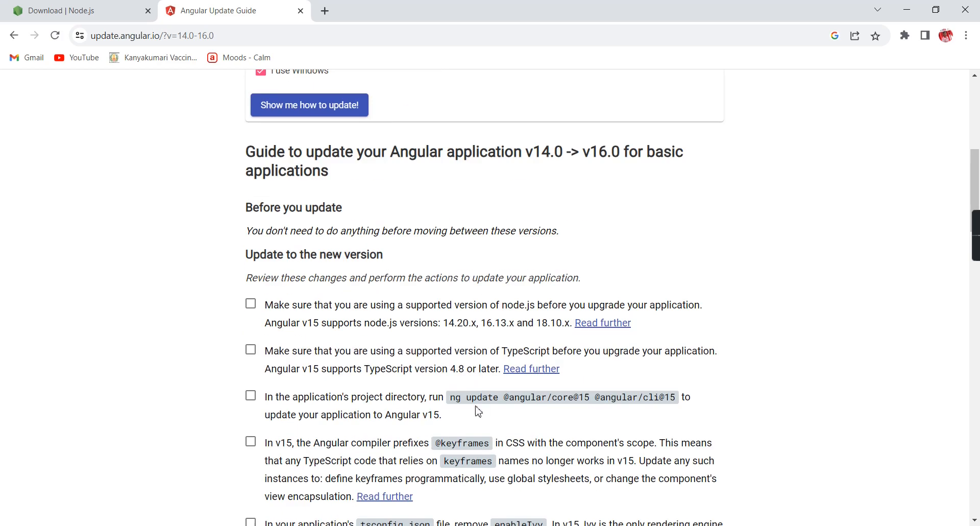
{"action": "left_click_drag", "start_coordinate": [451, 397], "coordinate": [441, 414]}
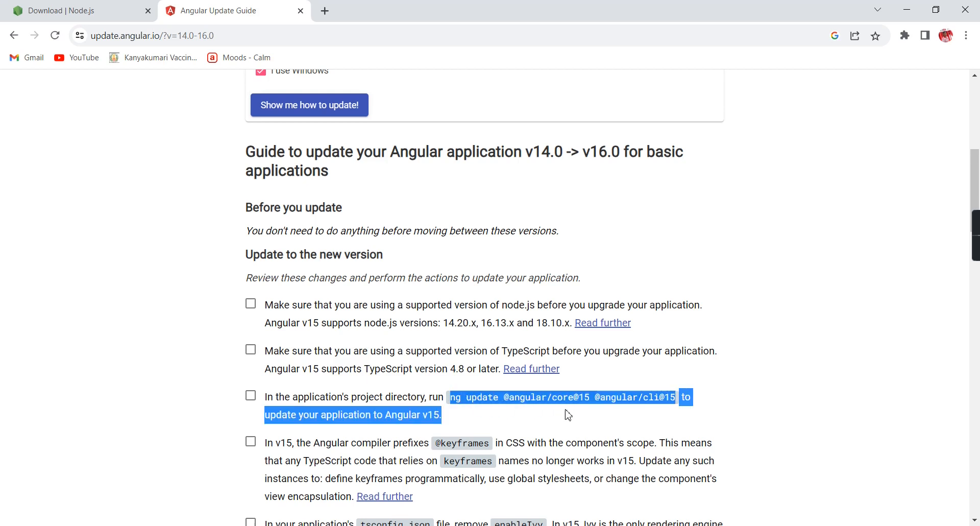
{"action": "mouse_move", "coordinate": [563, 424]}
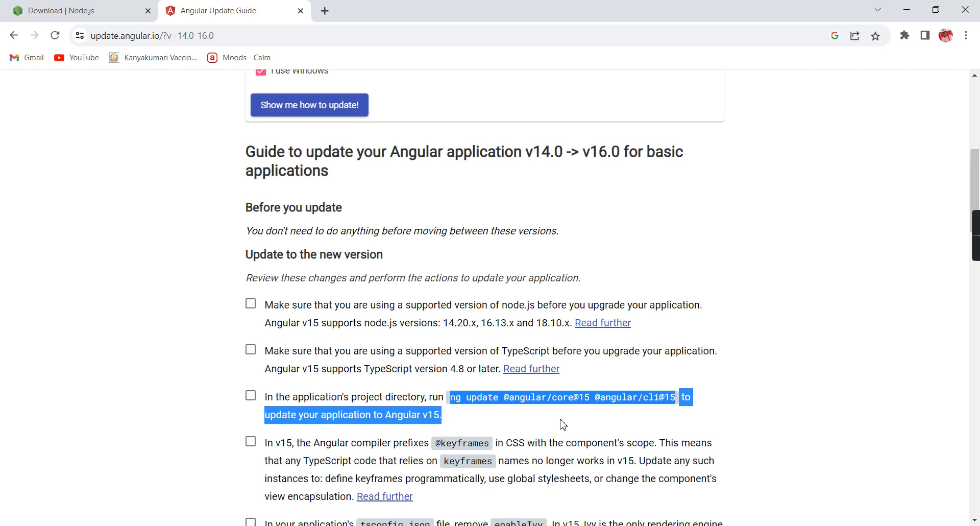
{"action": "left_click", "coordinate": [461, 416]}
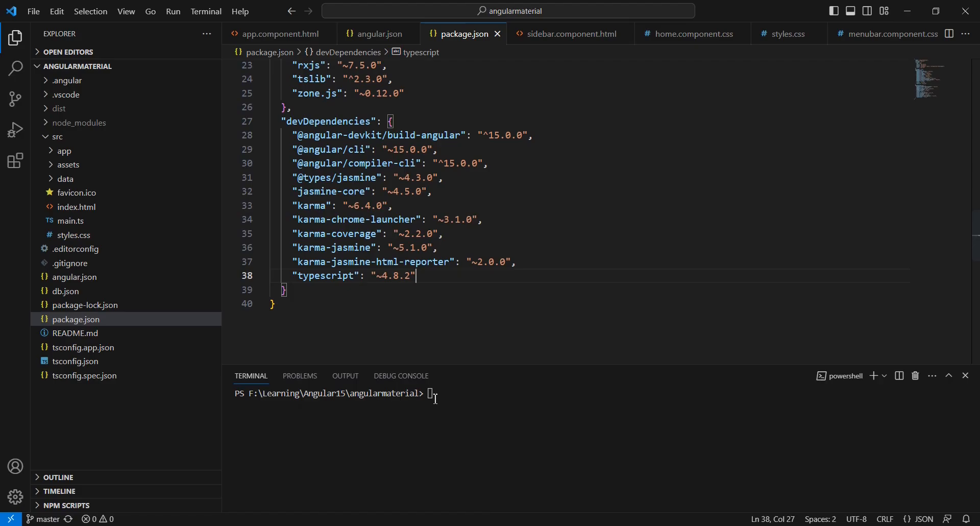
{"action": "type", "text": "ng"}
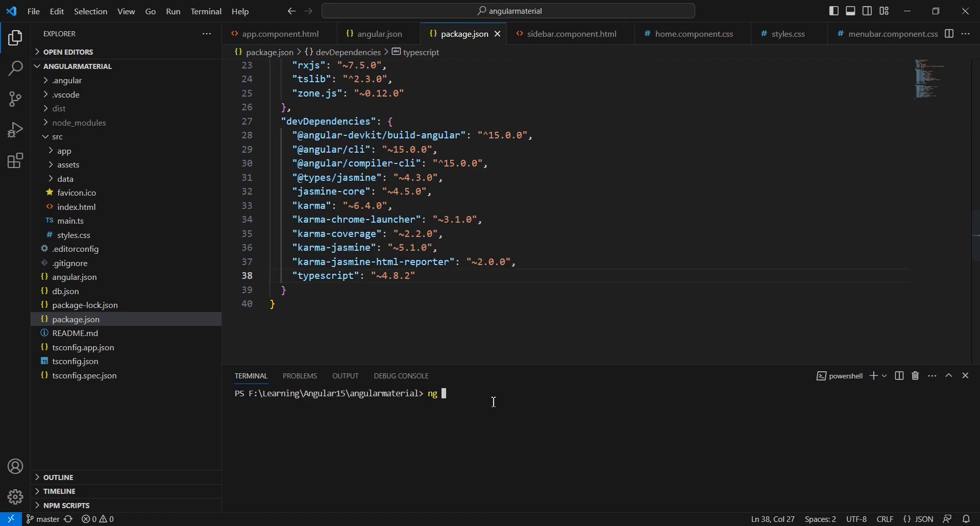
{"action": "type", "text": "update"}
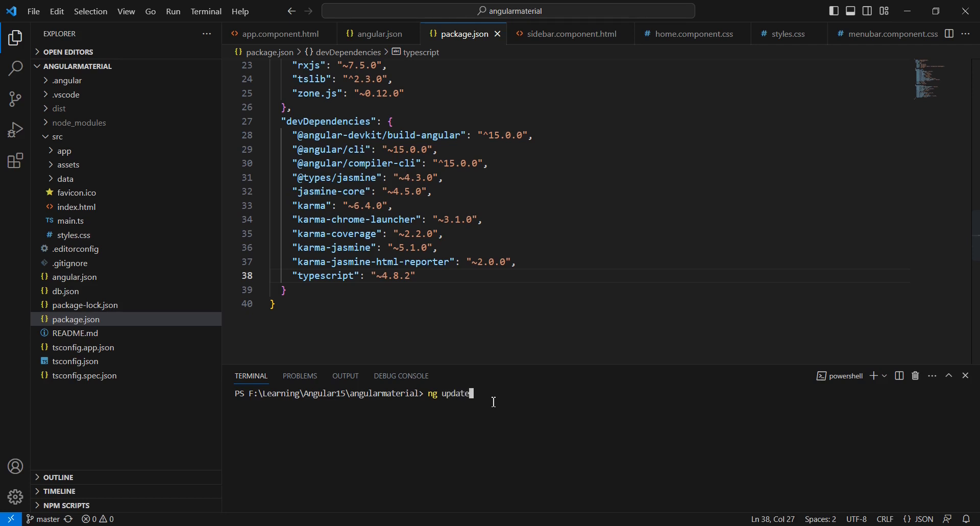
{"action": "type", "text": "@angular/"}
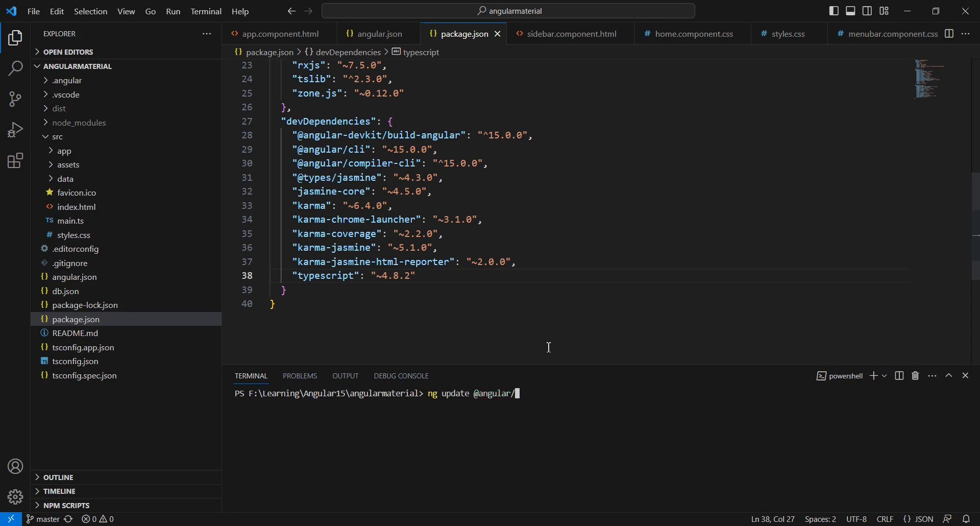
{"action": "type", "text": "cli"}
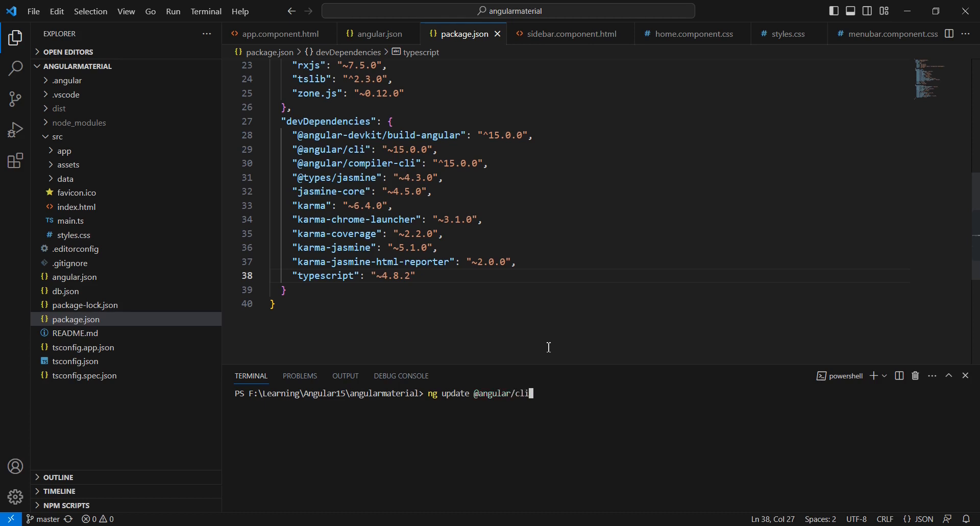
{"action": "type", "text": "@16"}
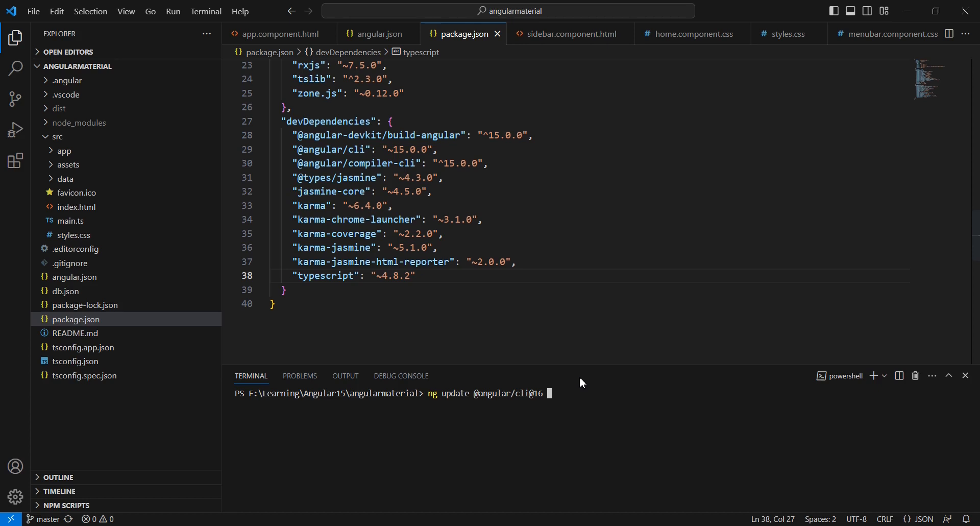
{"action": "type", "text": "@angular/c"}
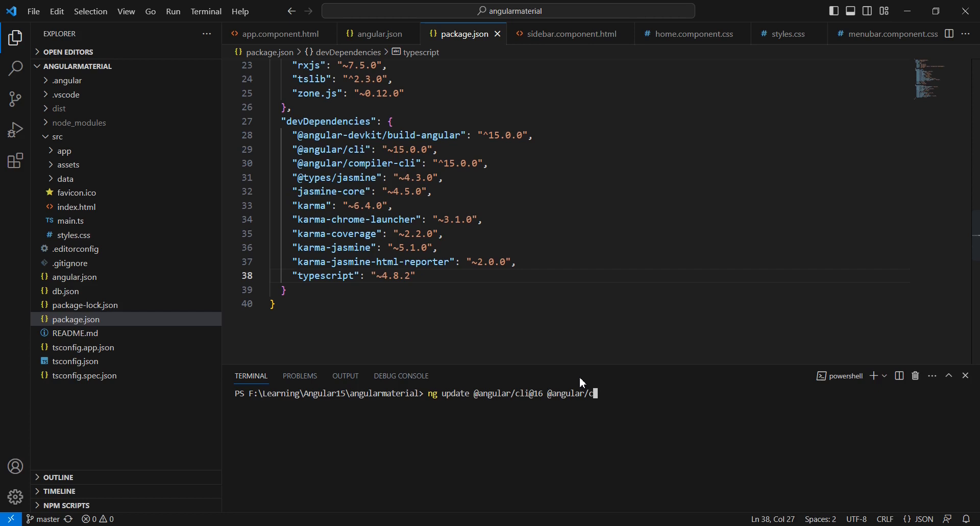
{"action": "type", "text": "re"}
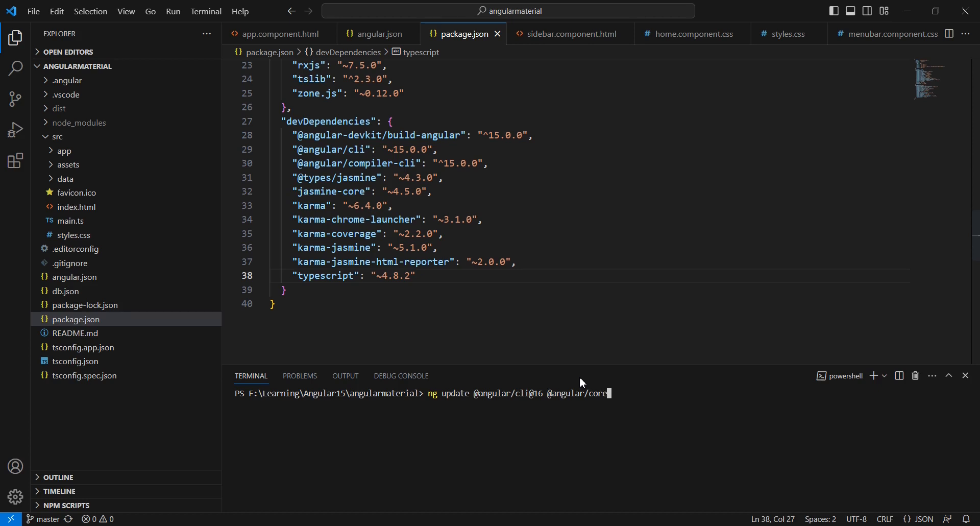
{"action": "type", "text": "@16"}
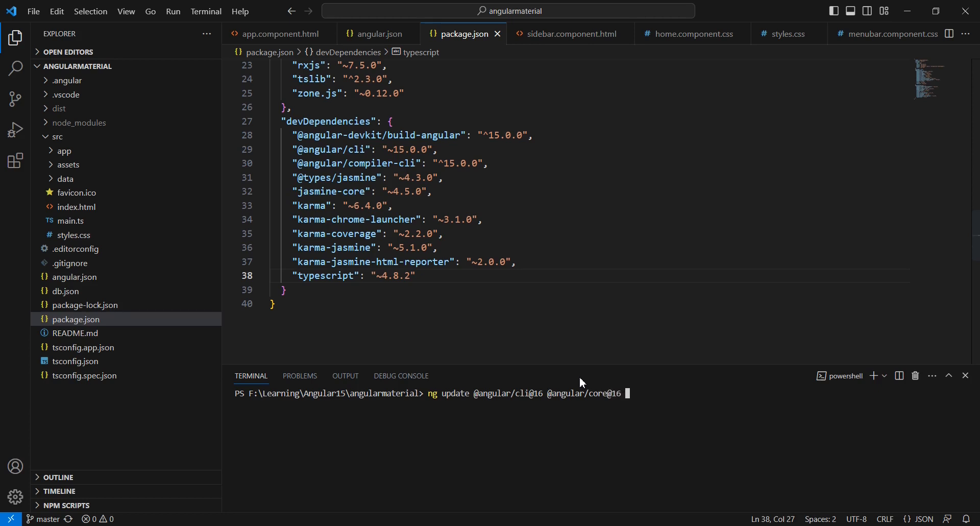
{"action": "type", "text": "@"}
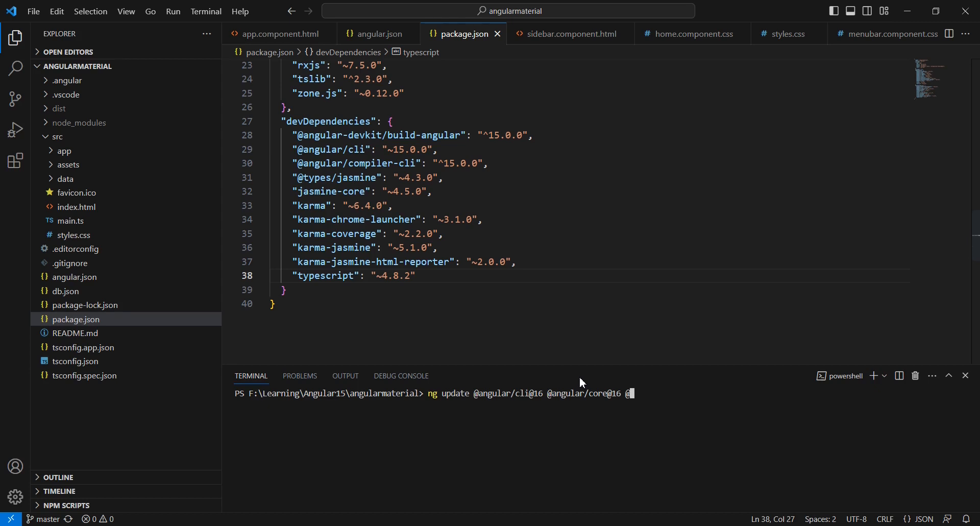
{"action": "type", "text": "@angular/"}
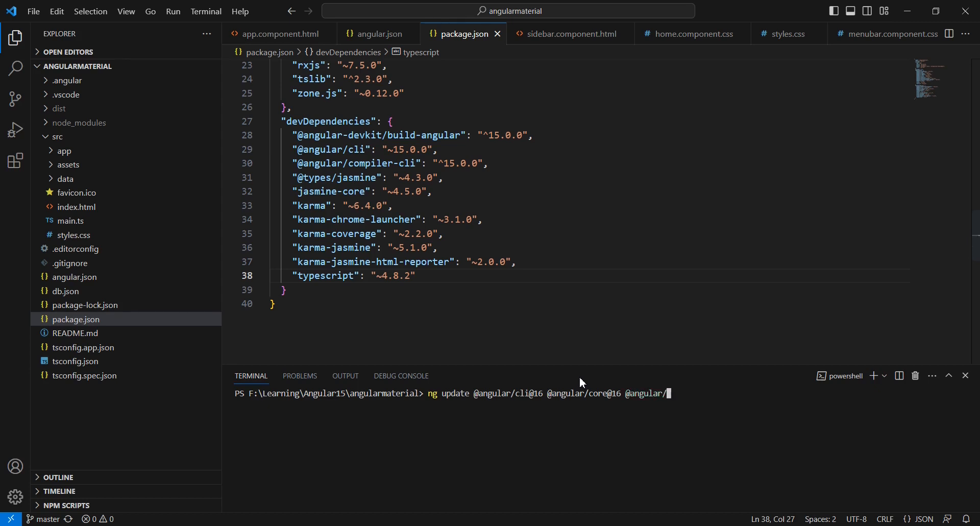
{"action": "type", "text": "cdk@"}
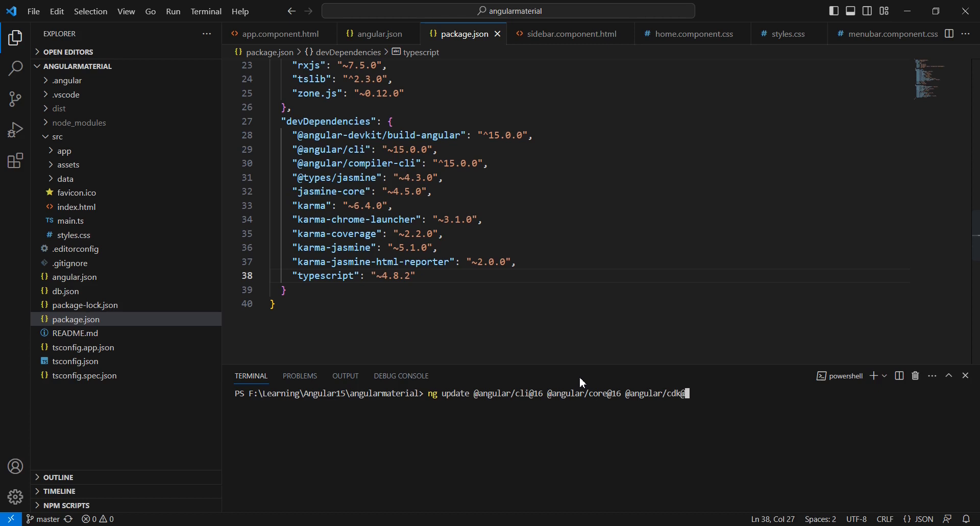
{"action": "type", "text": "16"}
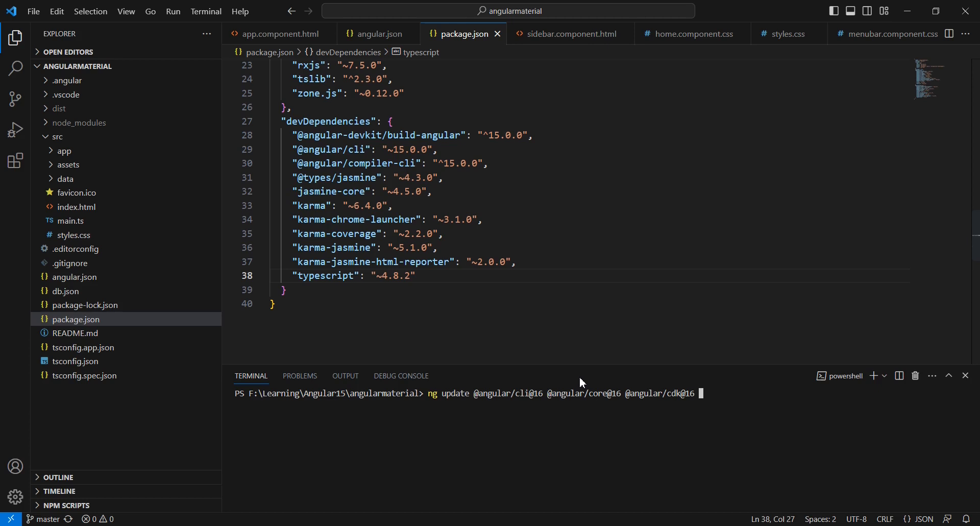
{"action": "type", "text": "@"}
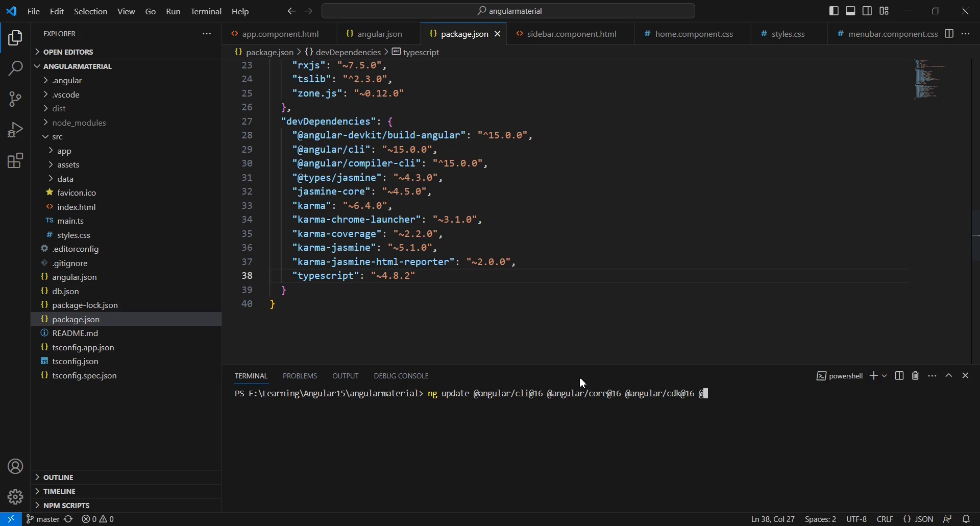
{"action": "type", "text": "@angular"}
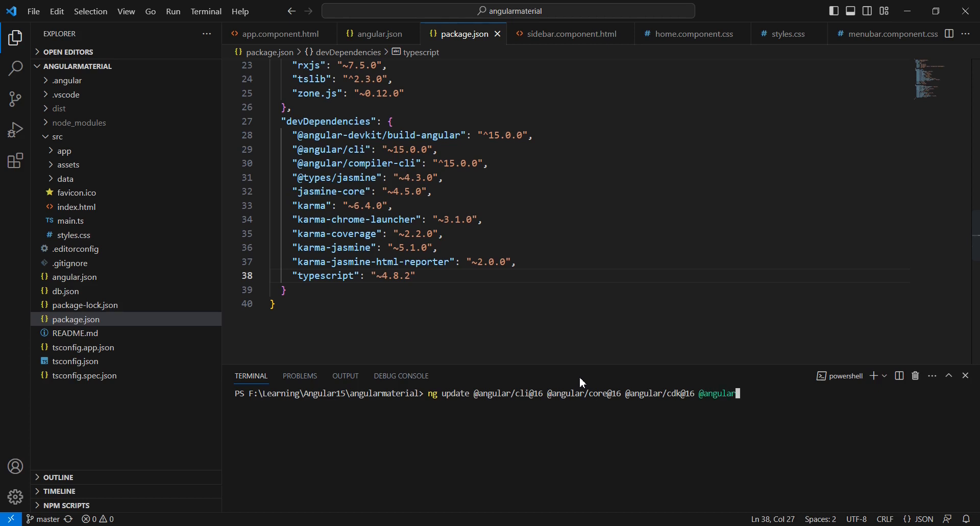
{"action": "type", "text": "/ma"}
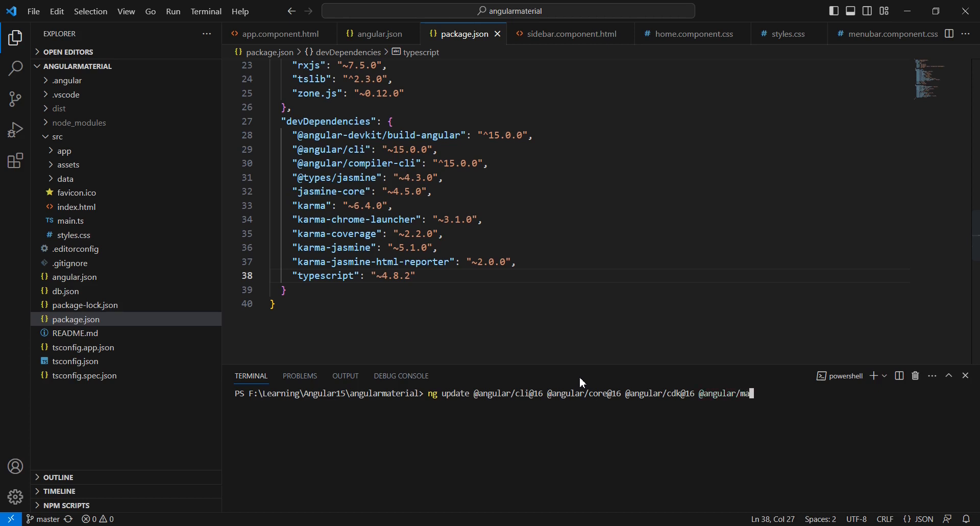
{"action": "type", "text": "erial@"}
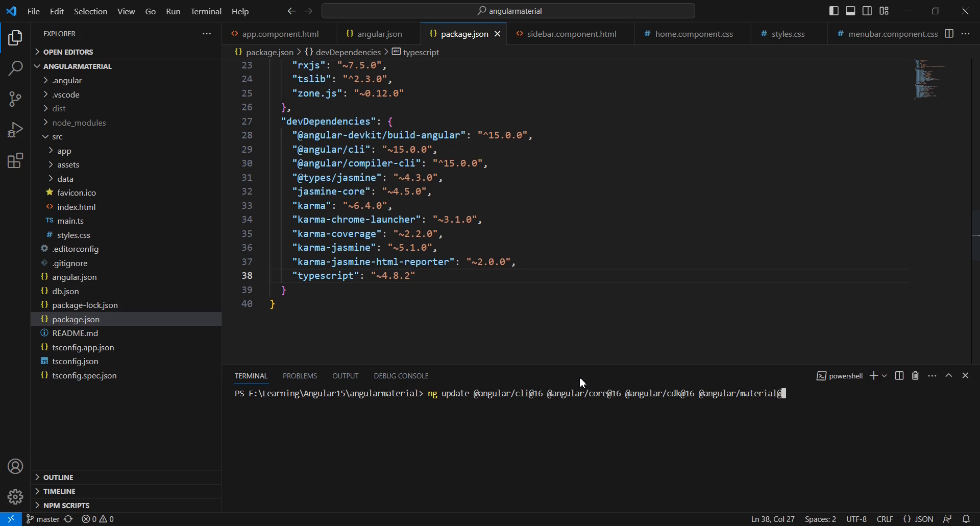
{"action": "type", "text": "16"}
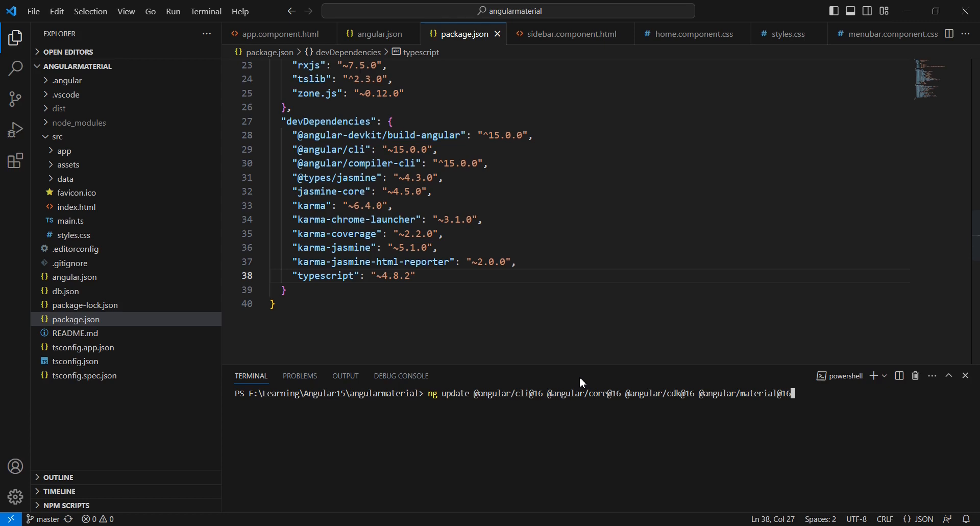
{"action": "key", "text": "Return"}
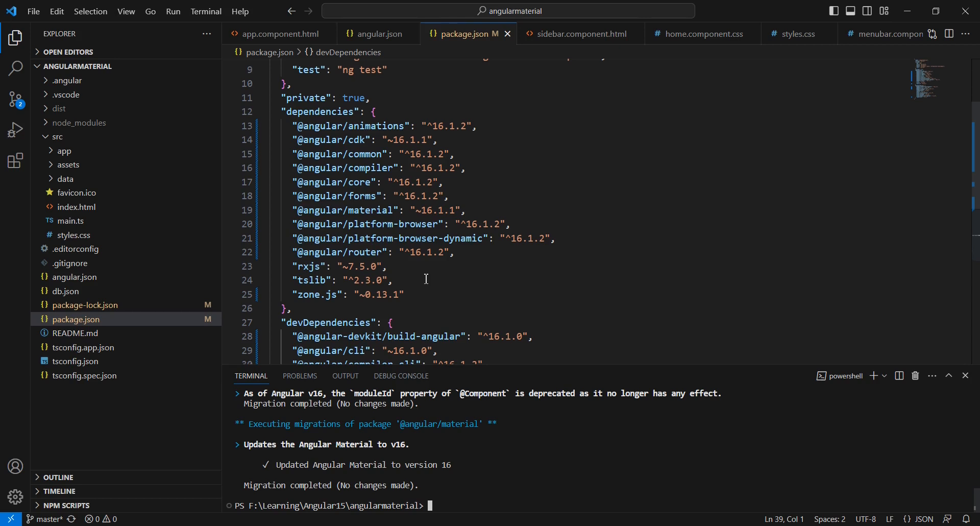
{"action": "mouse_move", "coordinate": [344, 207]}
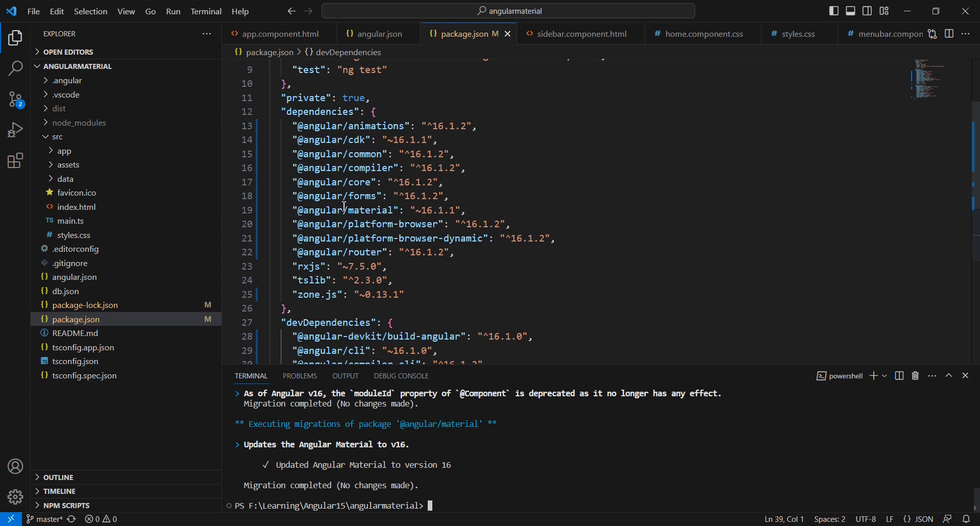
{"action": "mouse_move", "coordinate": [404, 299]}
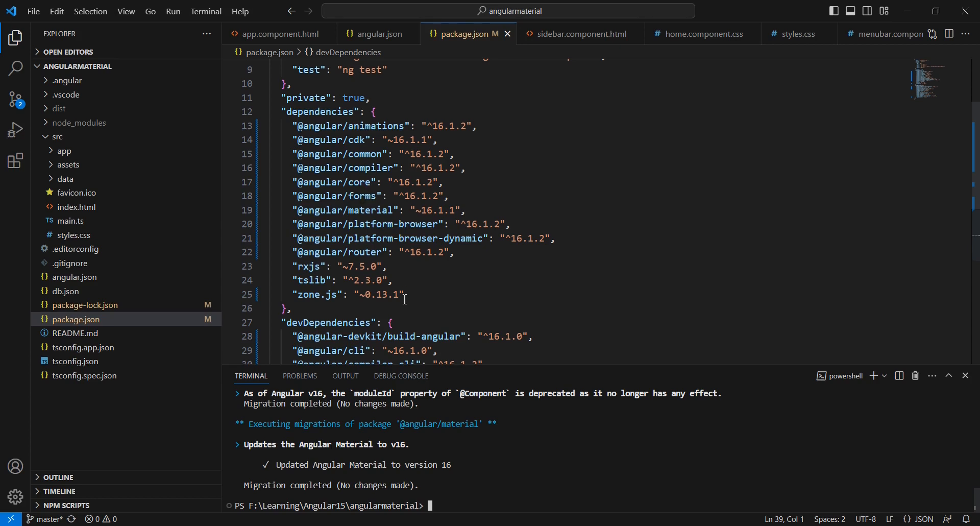
{"action": "mouse_move", "coordinate": [300, 298]}
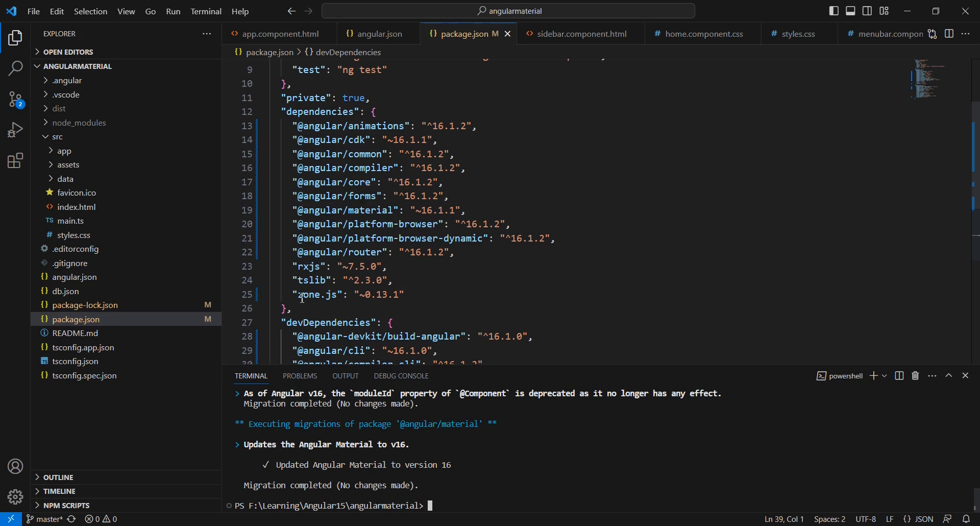
{"action": "mouse_move", "coordinate": [341, 305]}
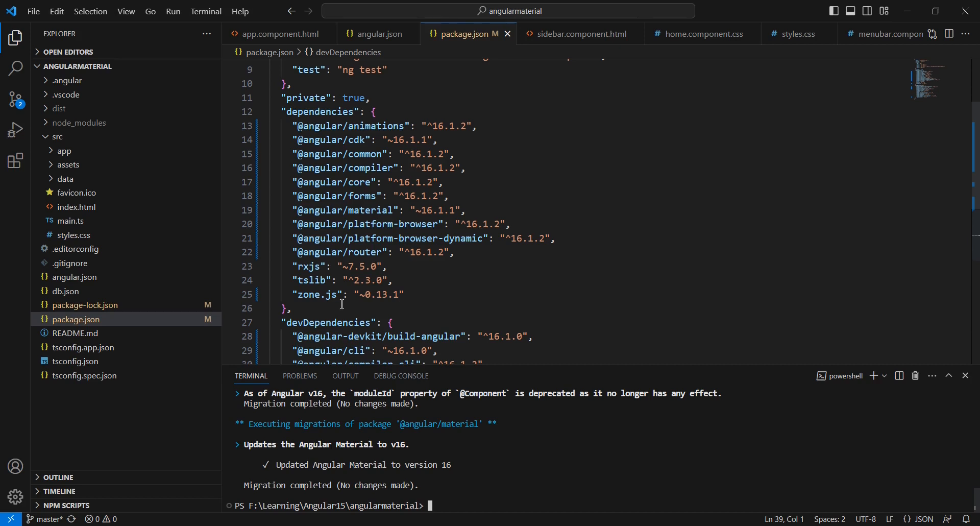
{"action": "mouse_move", "coordinate": [389, 304]}
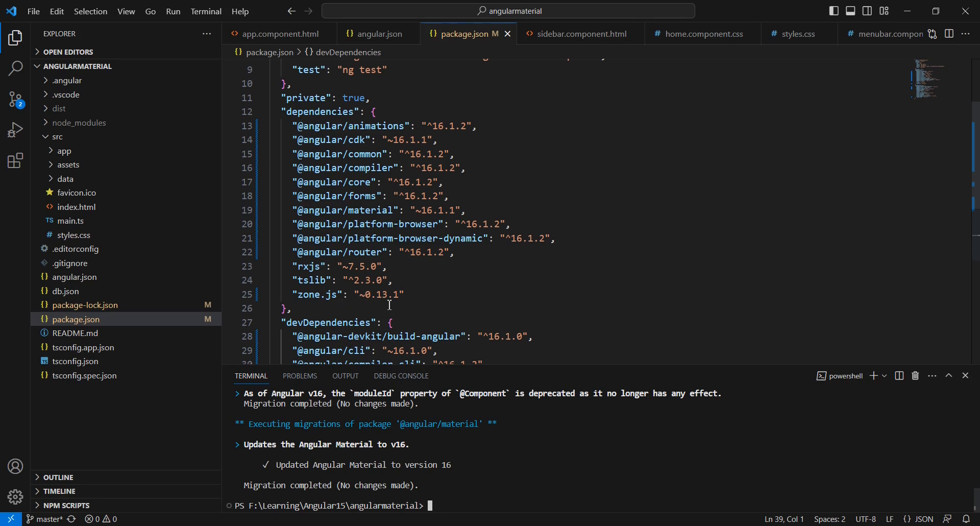
Scroll package.json to confirm Angular 16.1, TypeScript 5.1.3 and zone.js 0.13.1.
{"action": "scroll", "scroll_direction": "down", "scroll_amount": 3}
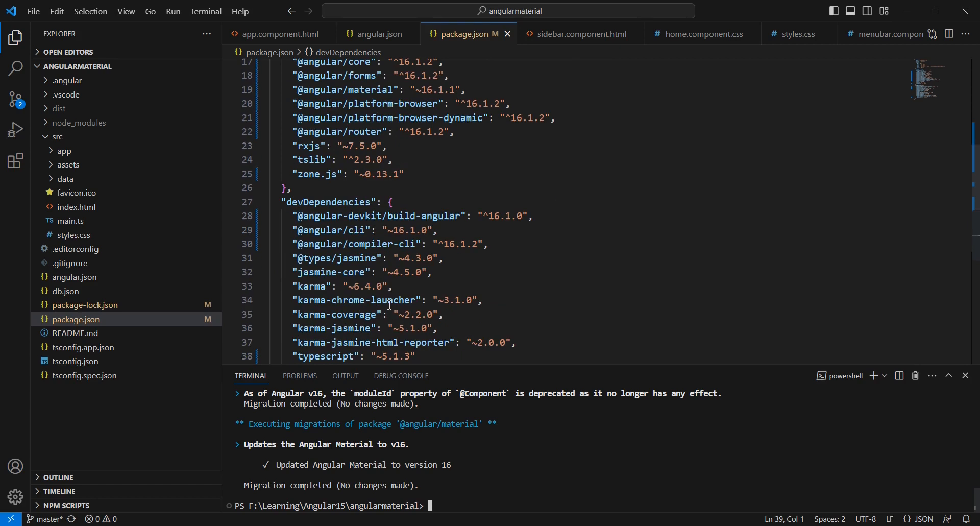
{"action": "scroll", "scroll_direction": "down", "scroll_amount": 3}
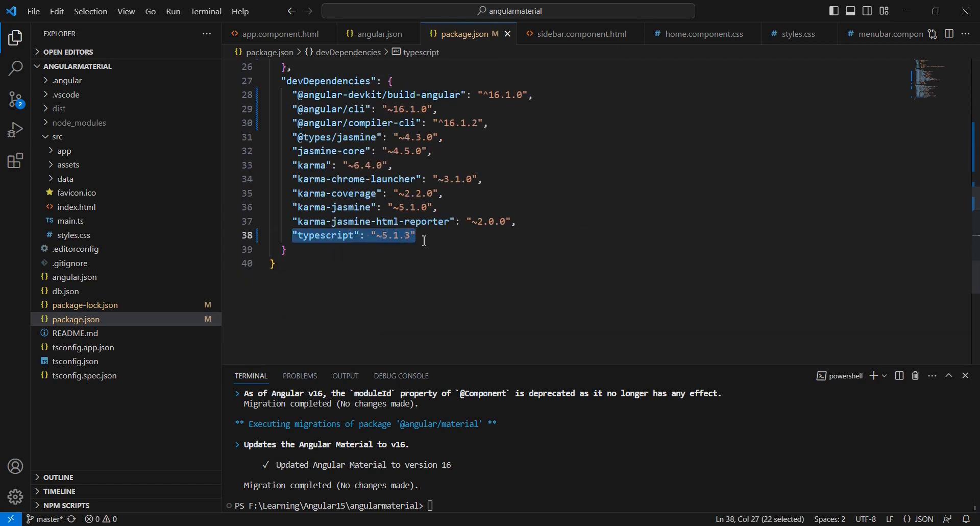
{"action": "scroll", "scroll_direction": "up", "scroll_amount": 3}
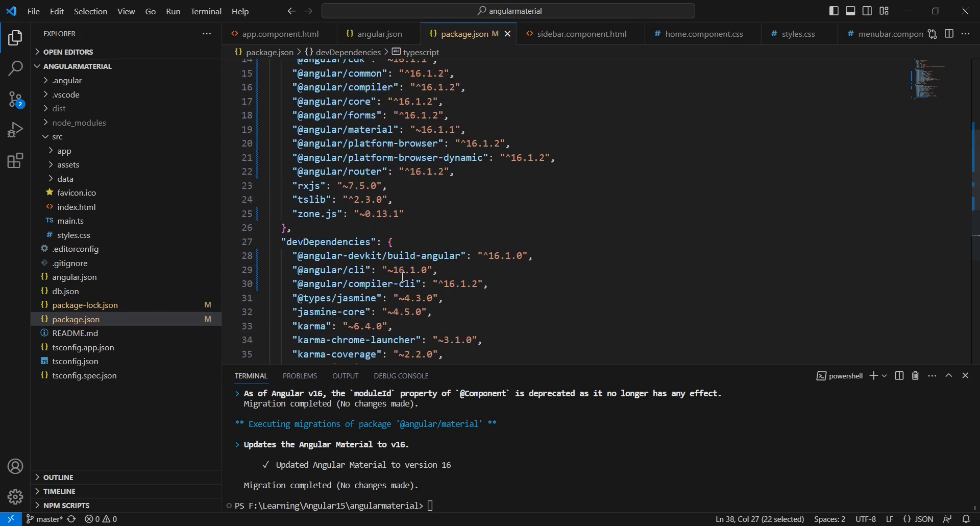
{"action": "scroll", "scroll_direction": "up", "scroll_amount": 3}
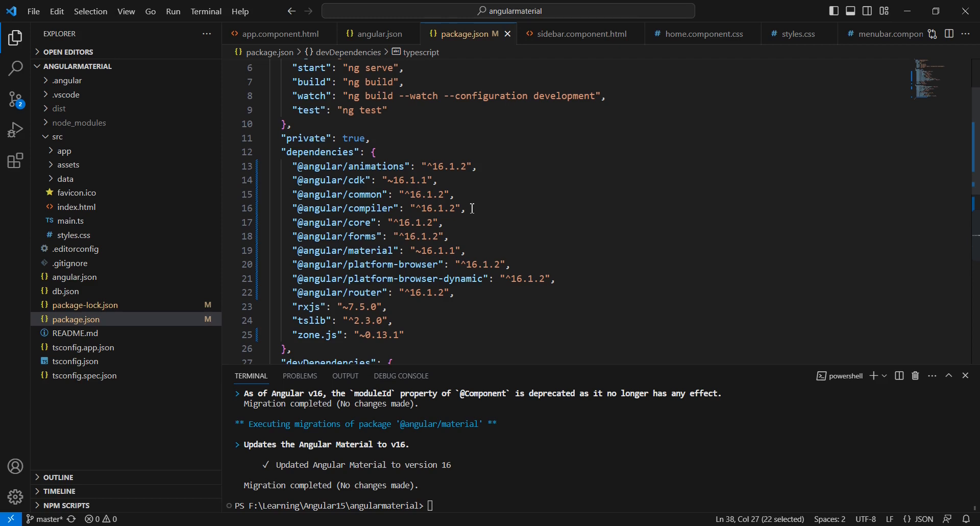
{"action": "mouse_move", "coordinate": [483, 445]}
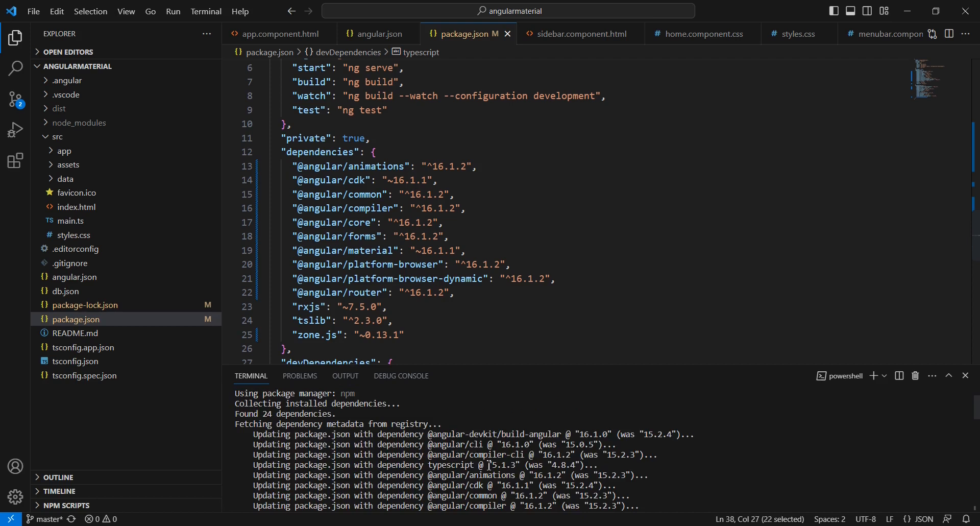
Scroll the terminal output to confirm CLI migrations completed and CDK updated to 16.
{"action": "scroll", "scroll_direction": "down", "scroll_amount": 3}
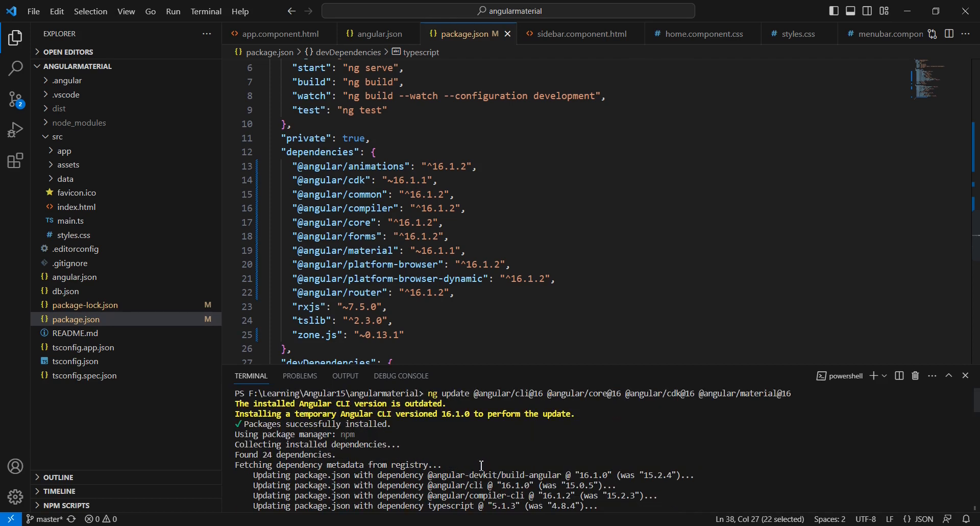
{"action": "mouse_move", "coordinate": [436, 464]}
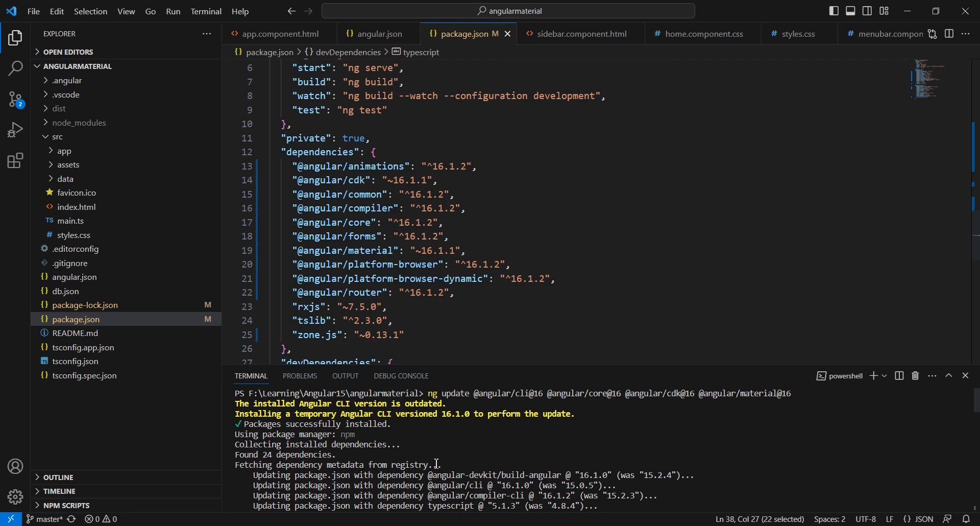
{"action": "scroll", "scroll_direction": "down", "scroll_amount": 3}
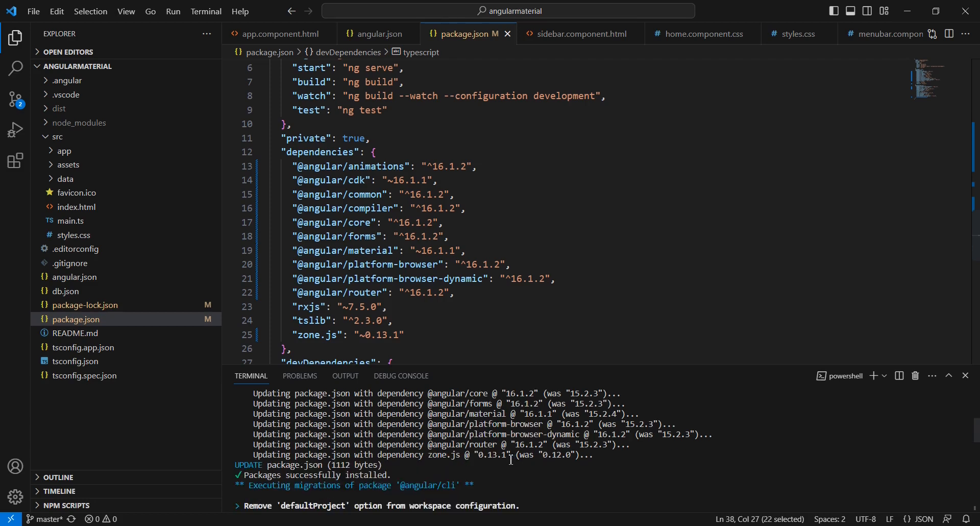
{"action": "scroll", "scroll_direction": "down", "scroll_amount": 3}
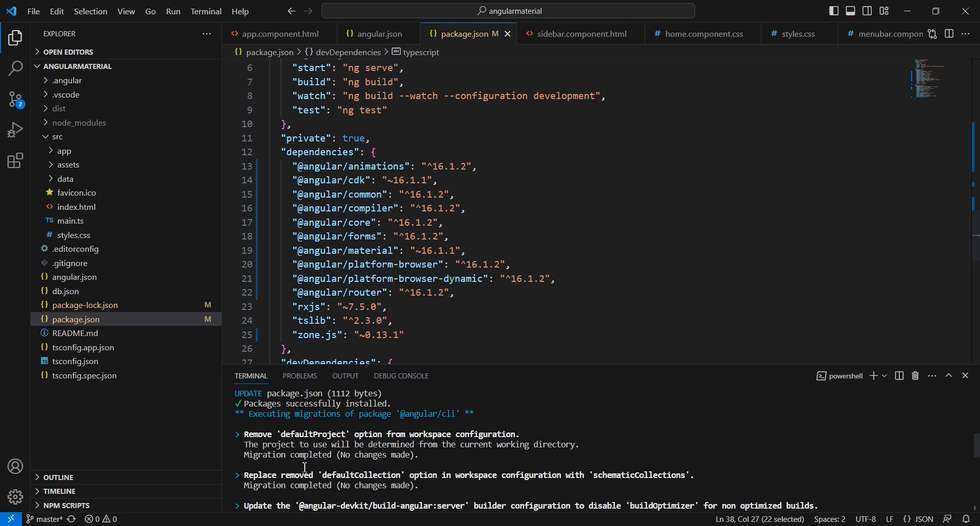
{"action": "mouse_move", "coordinate": [314, 449]}
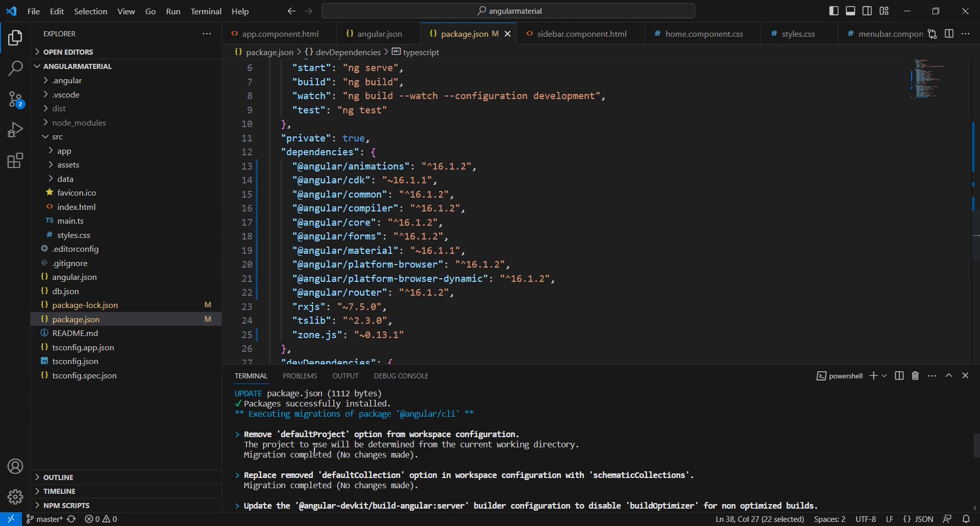
{"action": "double_click", "coordinate": [375, 454]}
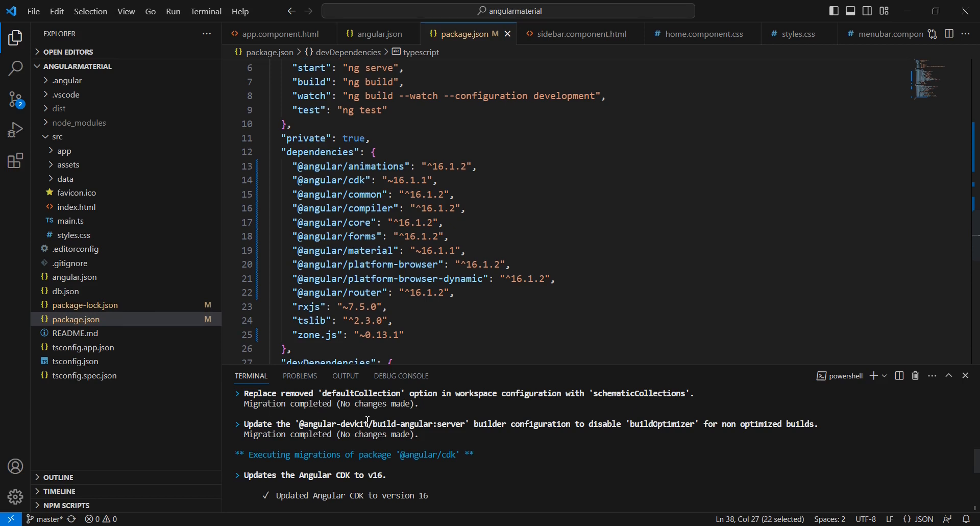
{"action": "mouse_move", "coordinate": [512, 447]}
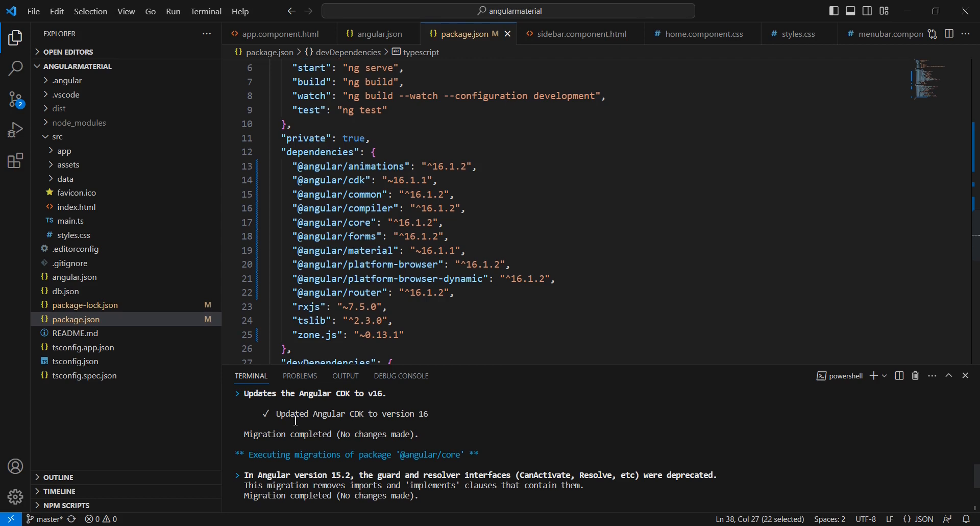
{"action": "mouse_move", "coordinate": [323, 434]}
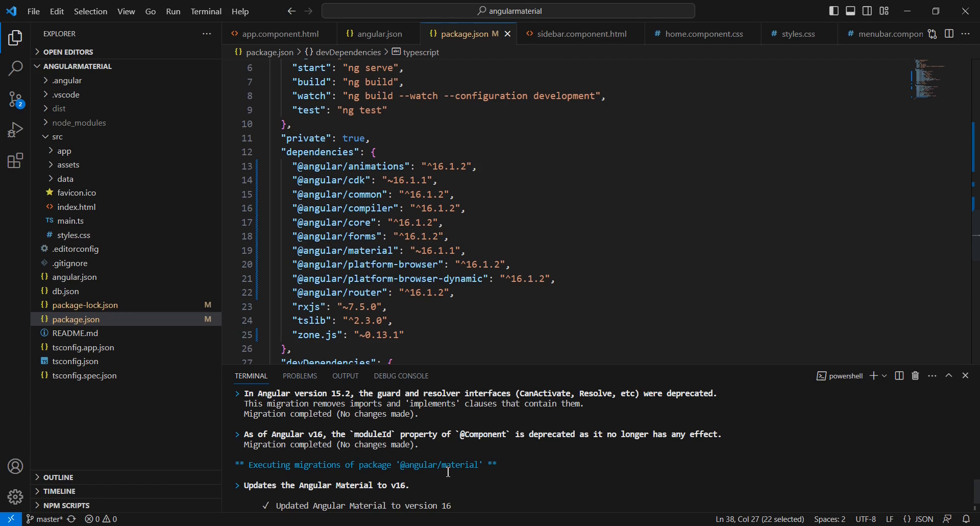
{"action": "mouse_move", "coordinate": [371, 452]}
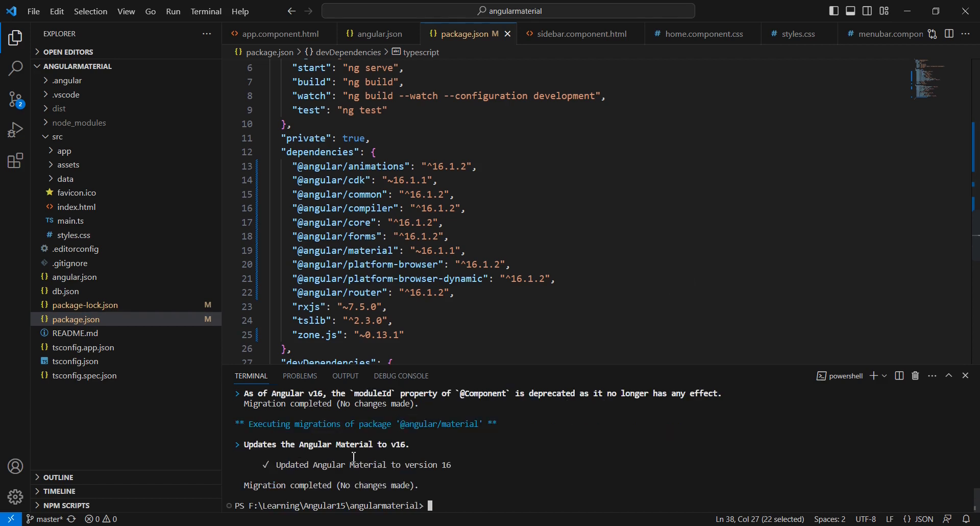
{"action": "mouse_move", "coordinate": [492, 490]}
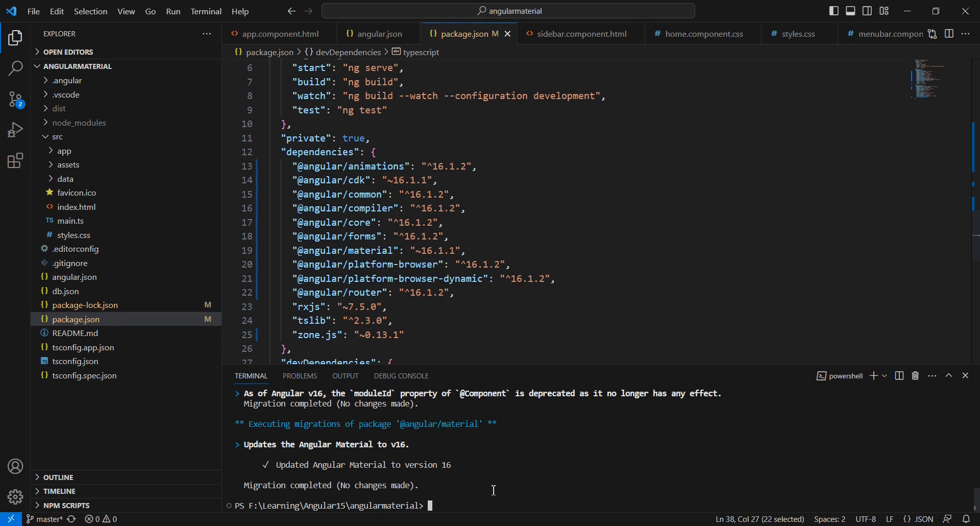
Reinstall packages with npm install, then start the development server with ng serve.
{"action": "type", "text": "n"}
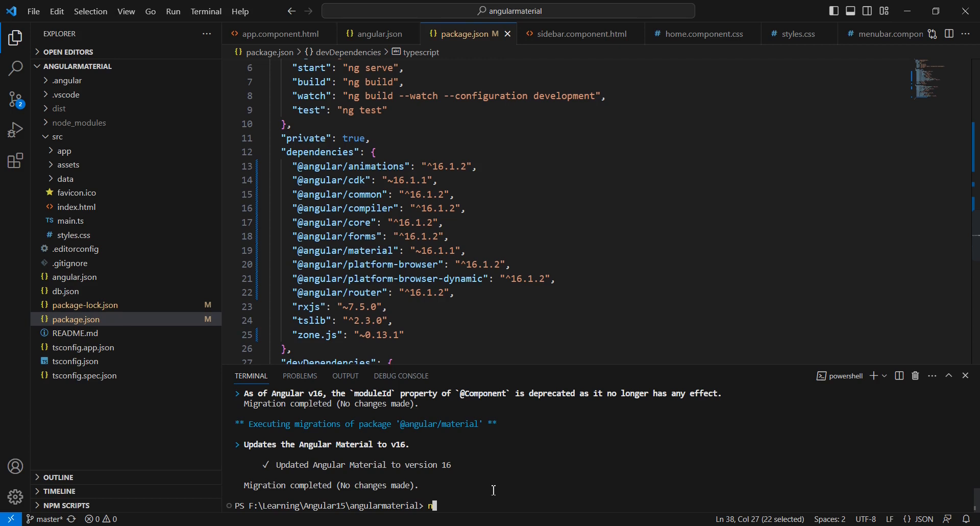
{"action": "type", "text": "pm ins"}
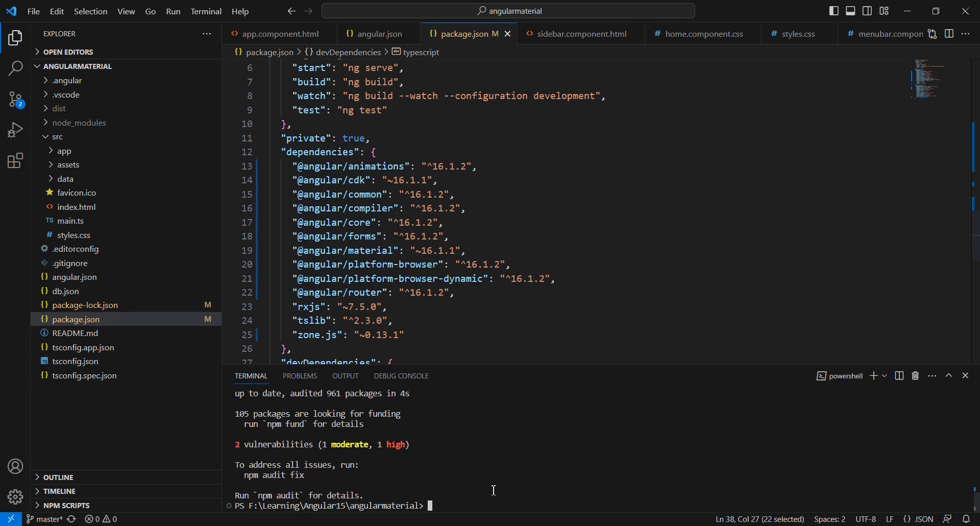
{"action": "type", "text": "ng serv"}
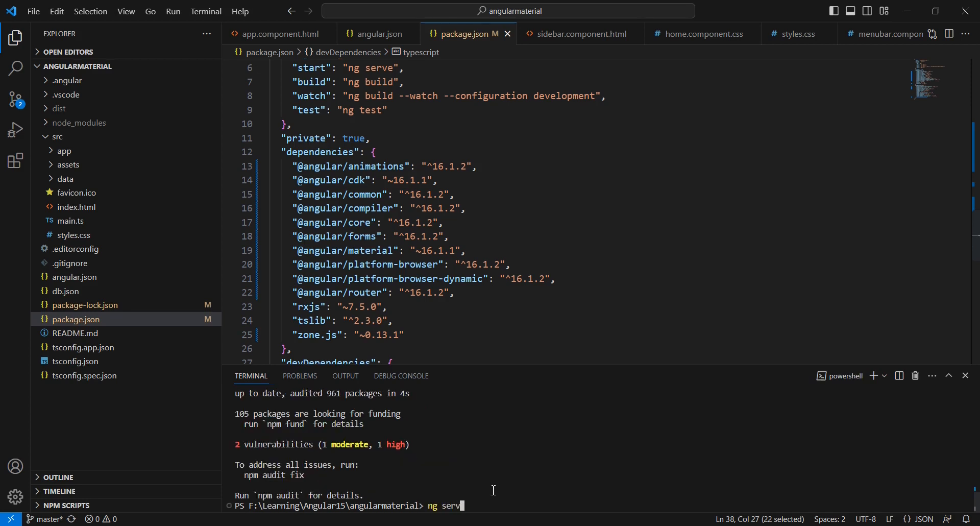
{"action": "key", "text": "Return"}
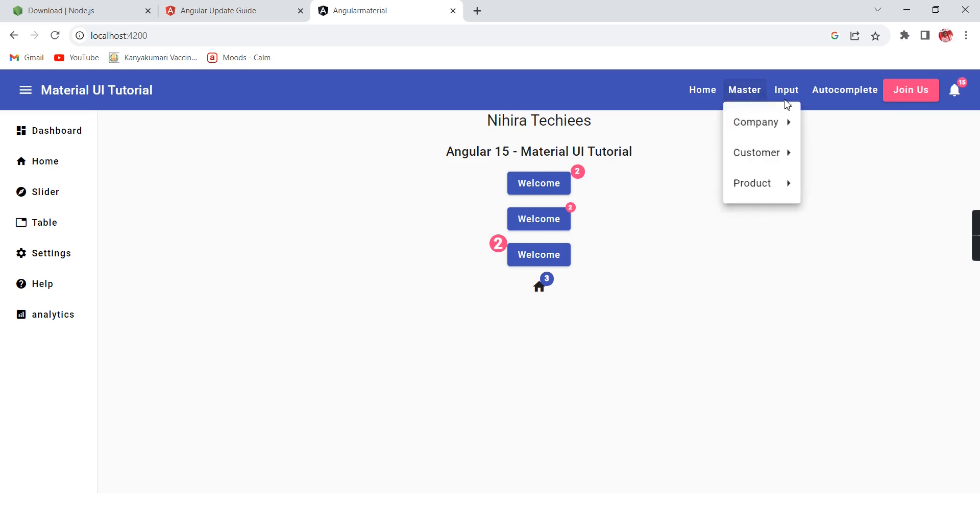
{"action": "mouse_move", "coordinate": [756, 153]}
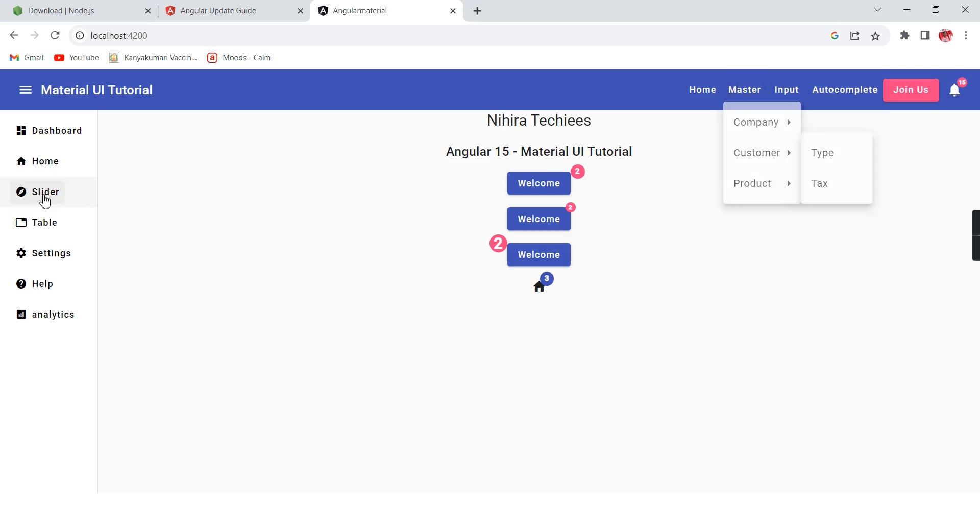
View the upgraded app's Slider page at localhost:4200/slider, then return to the editor.
{"action": "left_click", "coordinate": [45, 192]}
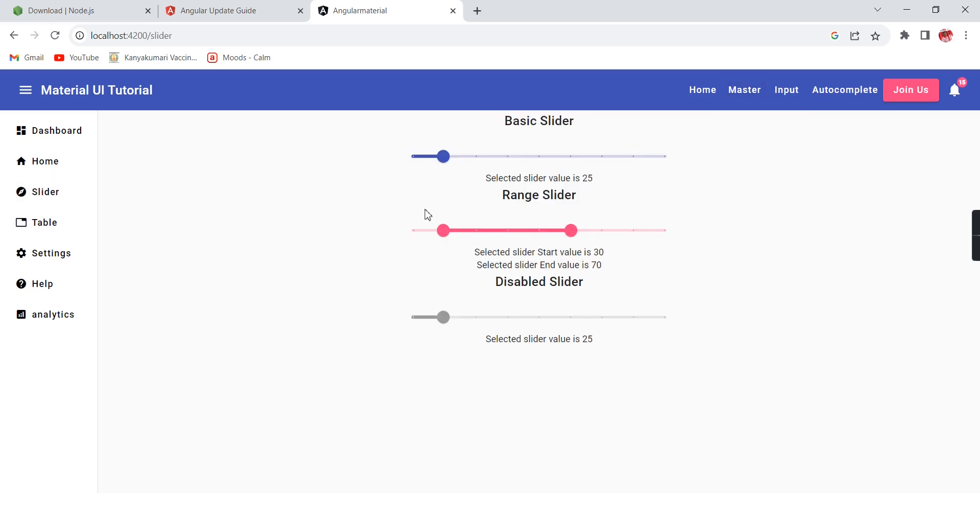
{"action": "left_click", "coordinate": [44, 222]}
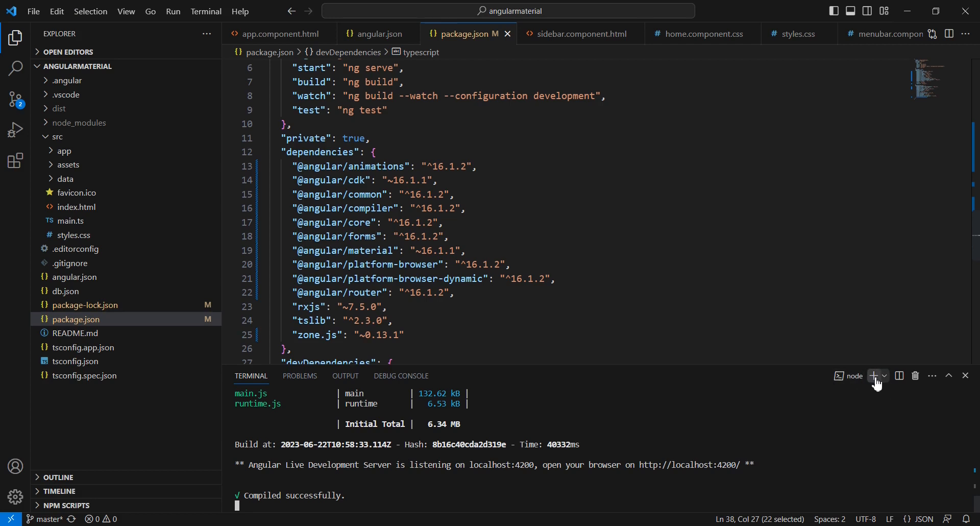
Open a second PowerShell terminal and enter 'json-server --watch db.json'.
{"action": "left_click", "coordinate": [874, 376]}
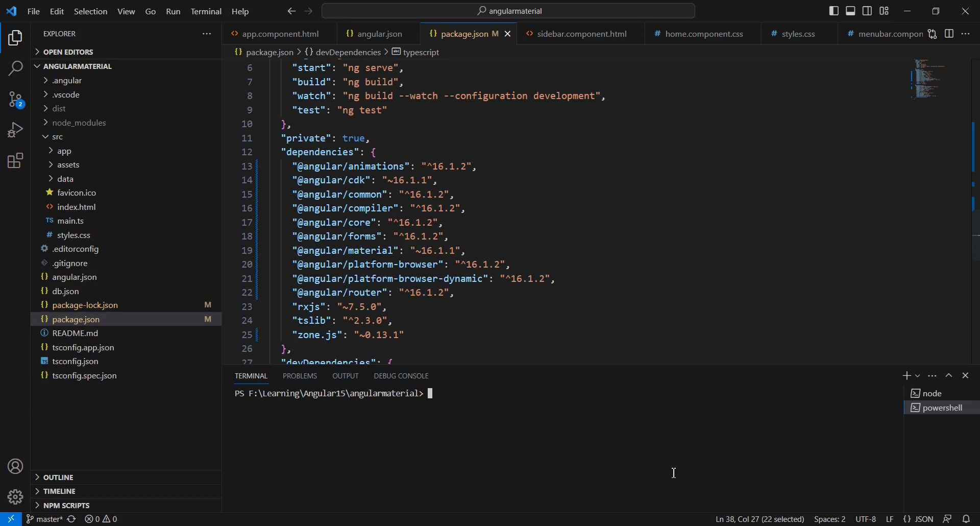
{"action": "type", "text": "js"}
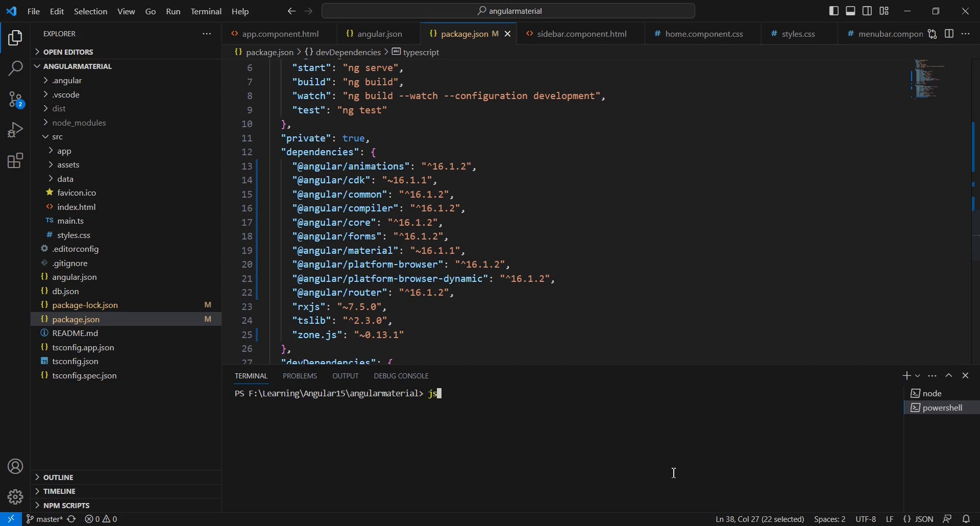
{"action": "type", "text": "on-s"}
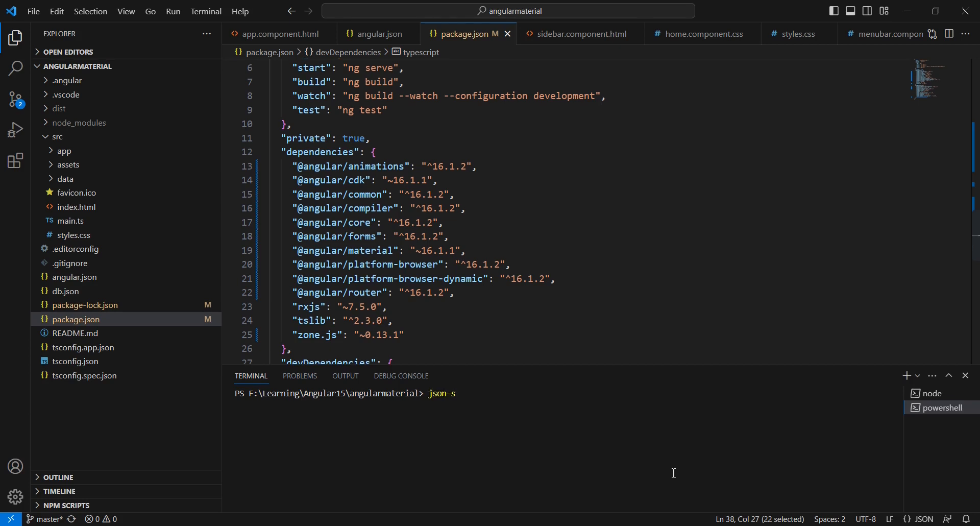
{"action": "type", "text": "erver --watch db.json"}
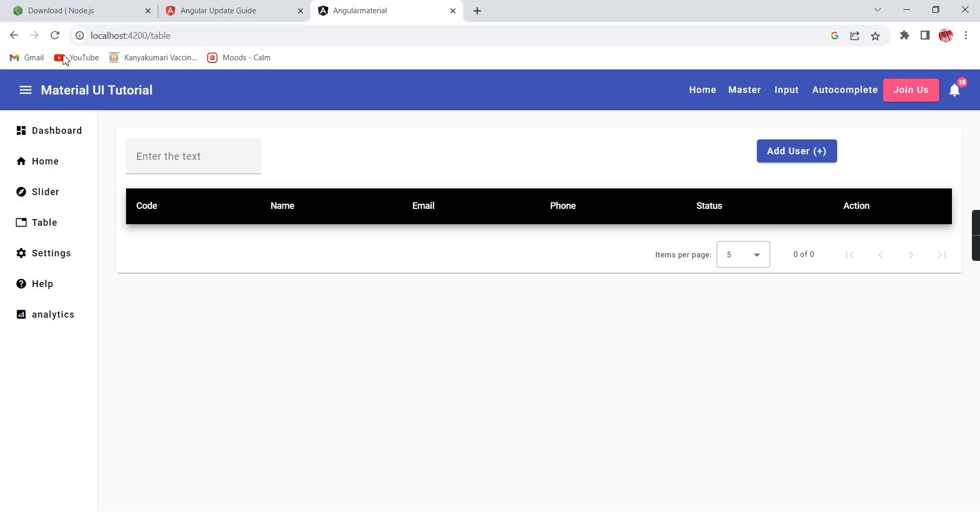
Reload the Table page showing 1–5 of 28, then view and close kamlesh's Customer Detail.
{"action": "left_click", "coordinate": [54, 35]}
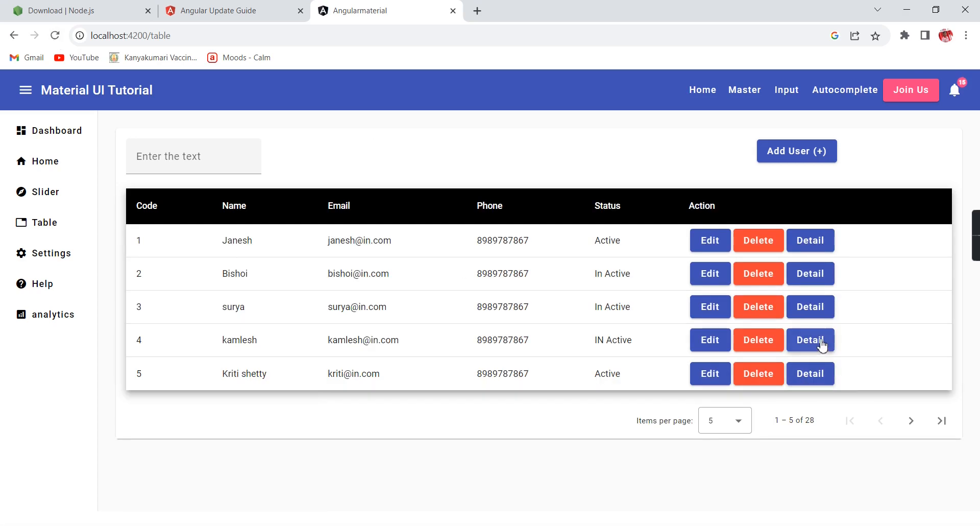
{"action": "left_click", "coordinate": [810, 339]}
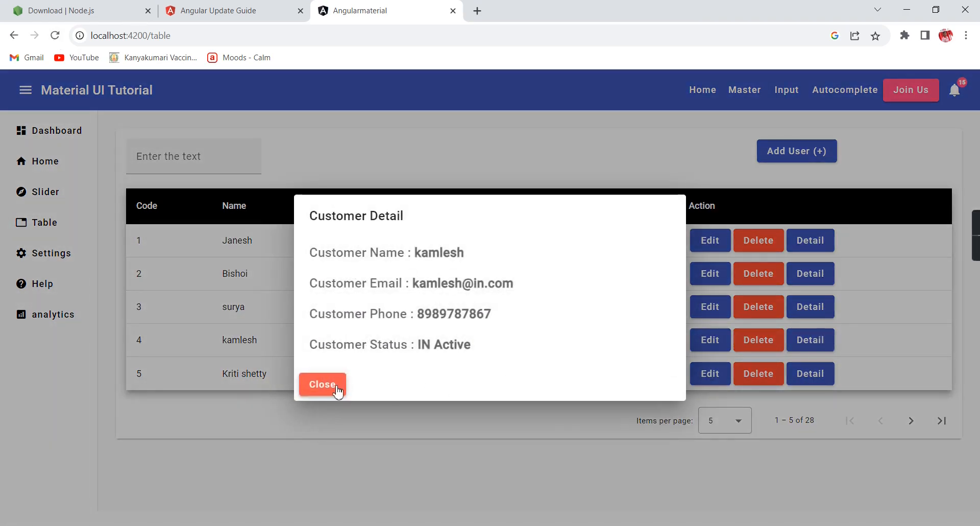
{"action": "left_click", "coordinate": [322, 384]}
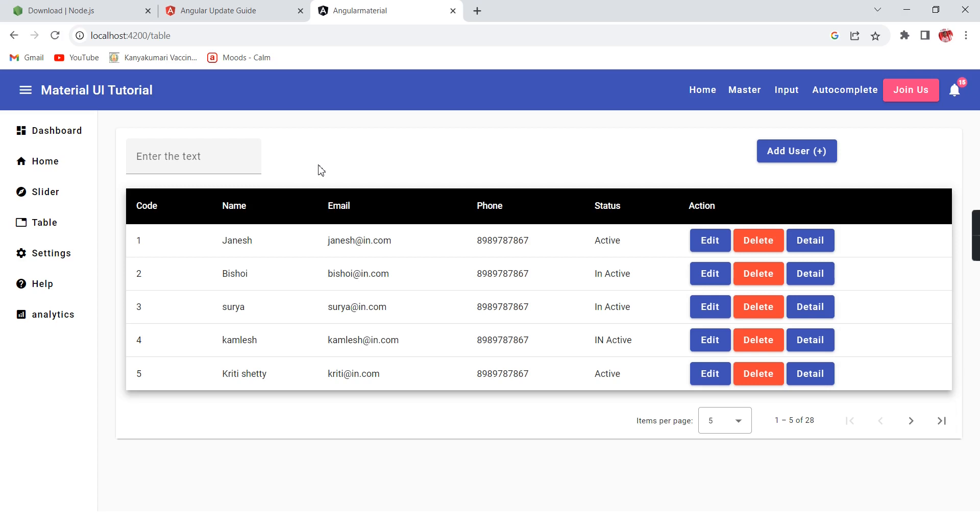
{"action": "mouse_move", "coordinate": [569, 495]}
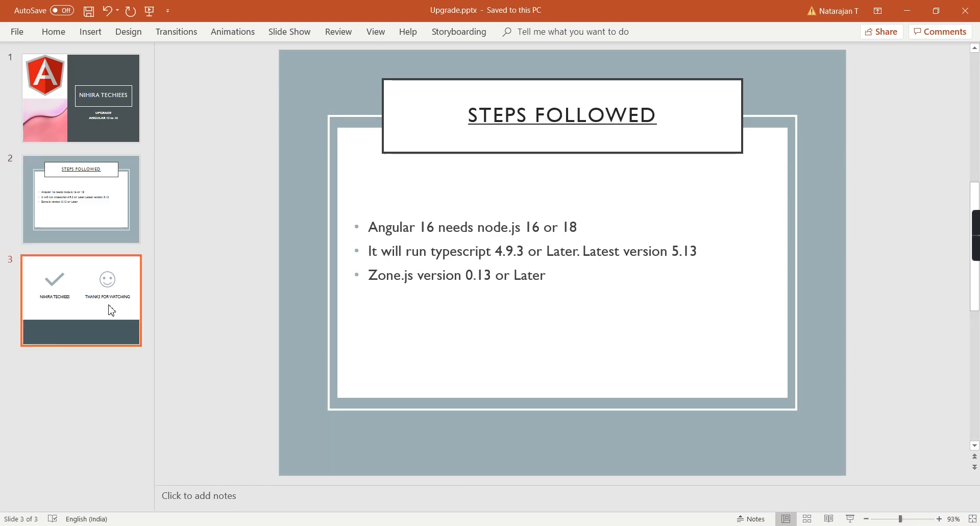
Show slide 3, 'Nihira Techiees – Thanks for Watching'.
{"action": "left_click", "coordinate": [81, 300]}
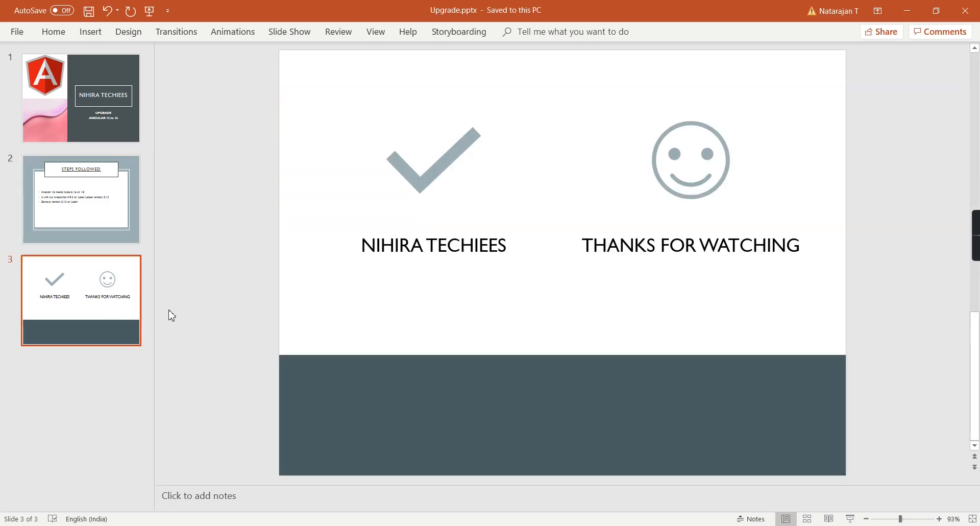